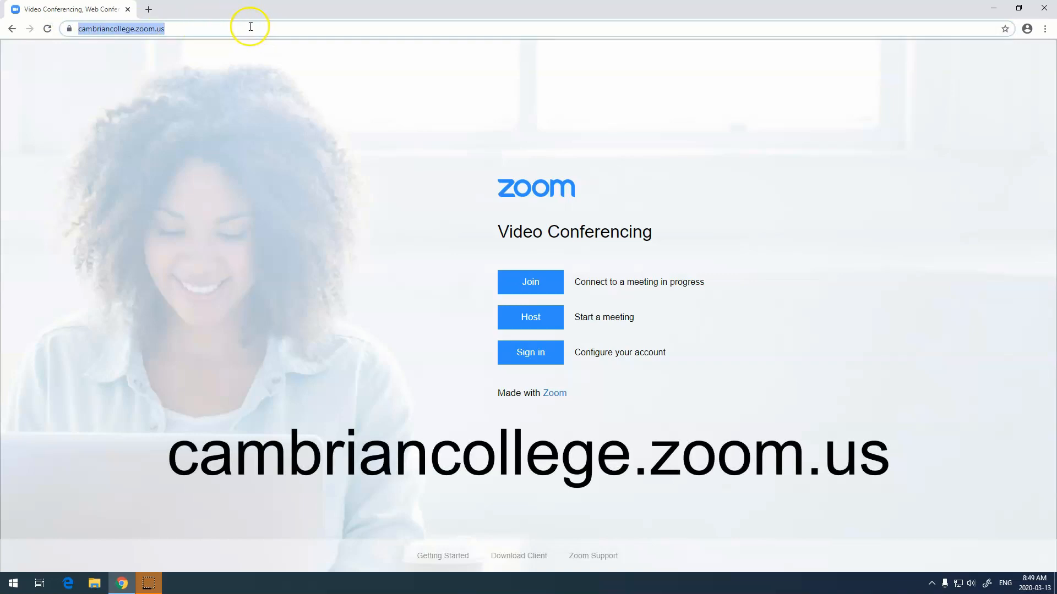
mouse_move(465, 314)
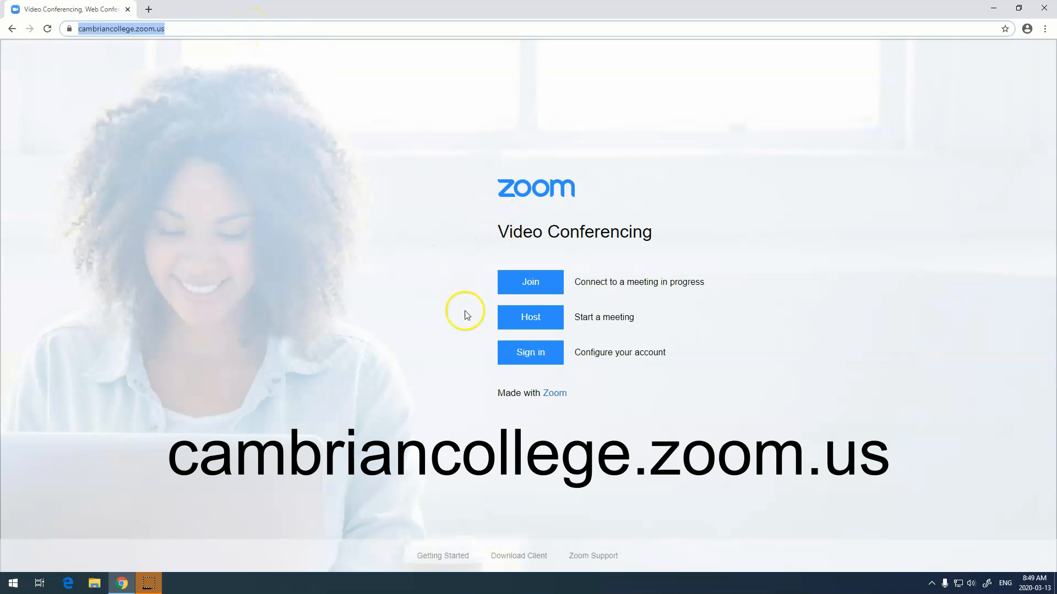
Step: Start signing in to the Cambrian College Zoom account, reaching the Microsoft sign-in prompt
click(529, 353)
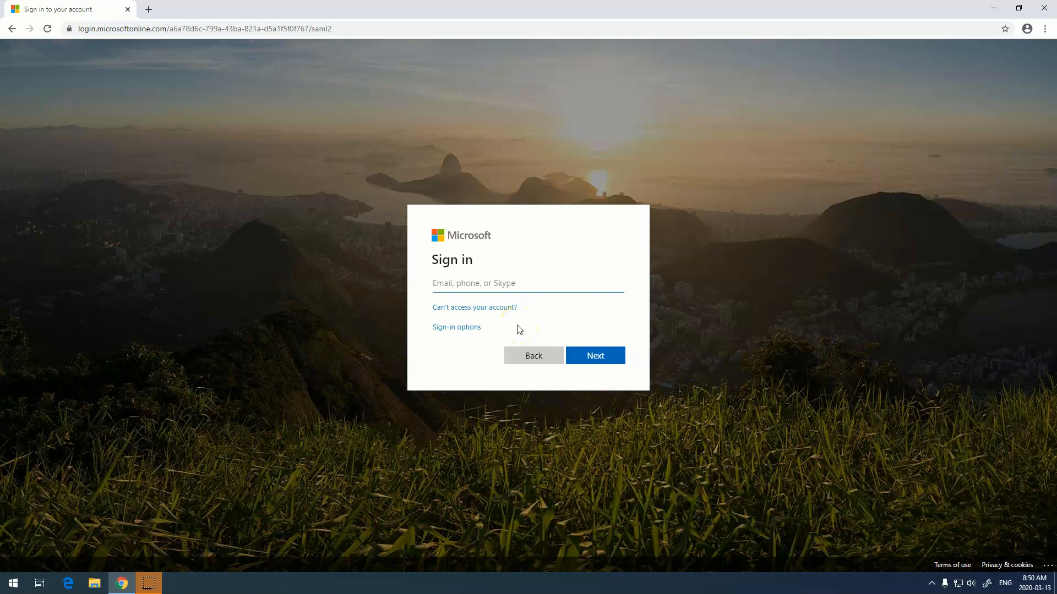
Step: Enter the college email and complete Microsoft authentication to reach the Meetings page
click(528, 283)
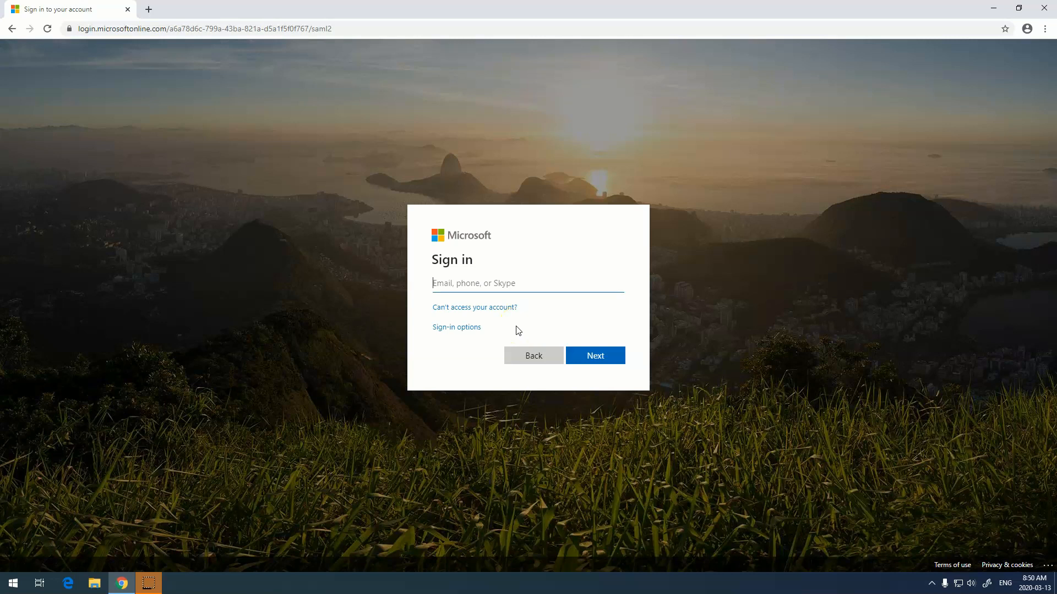
click(594, 355)
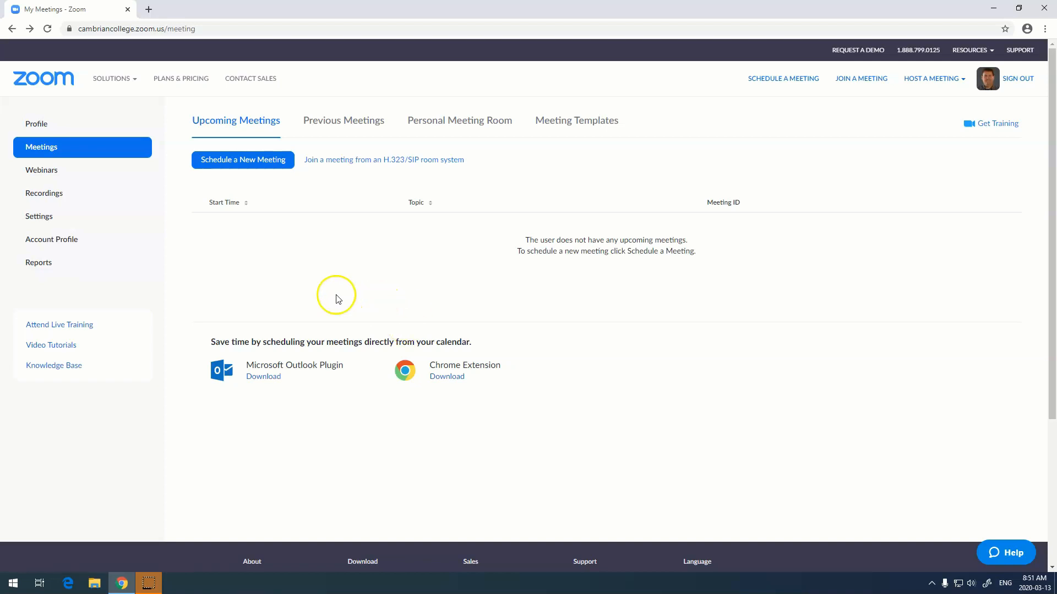
Step: Show the Profile page and select the Personal Meeting ID number
click(36, 125)
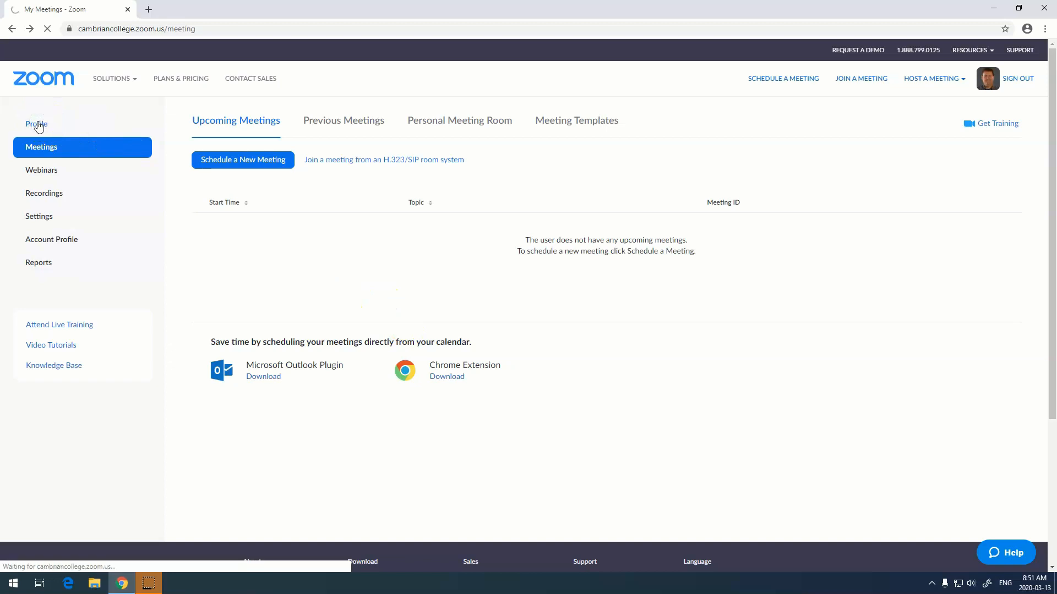
click(35, 125)
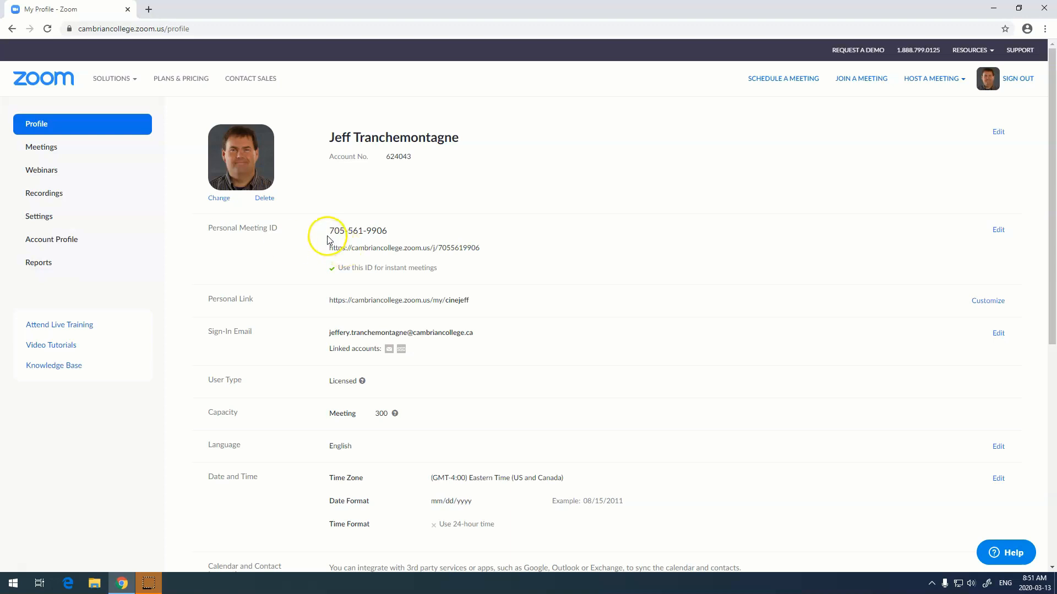
double_click(357, 230)
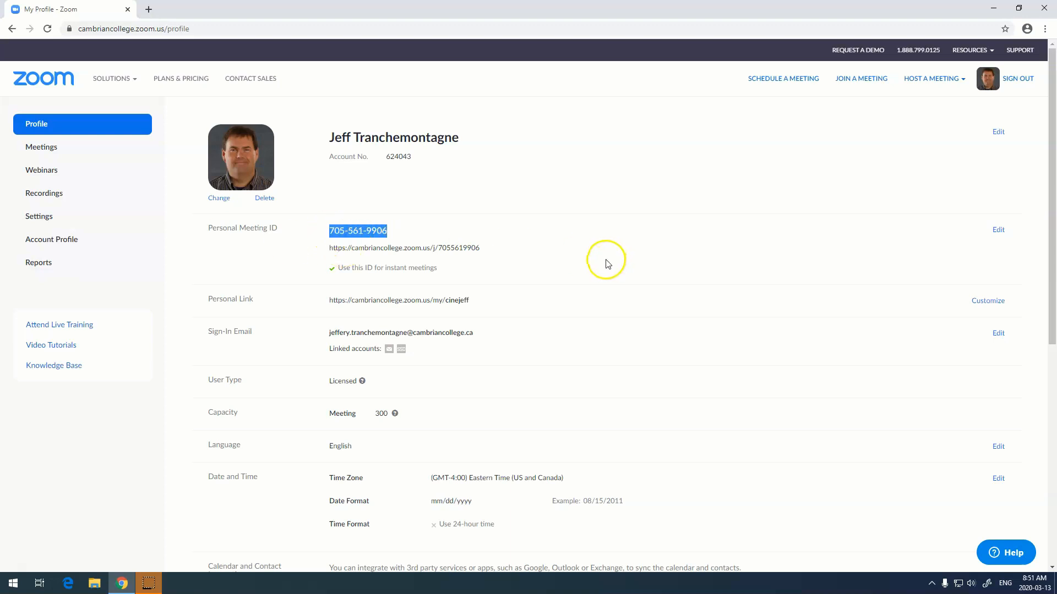
mouse_move(600, 261)
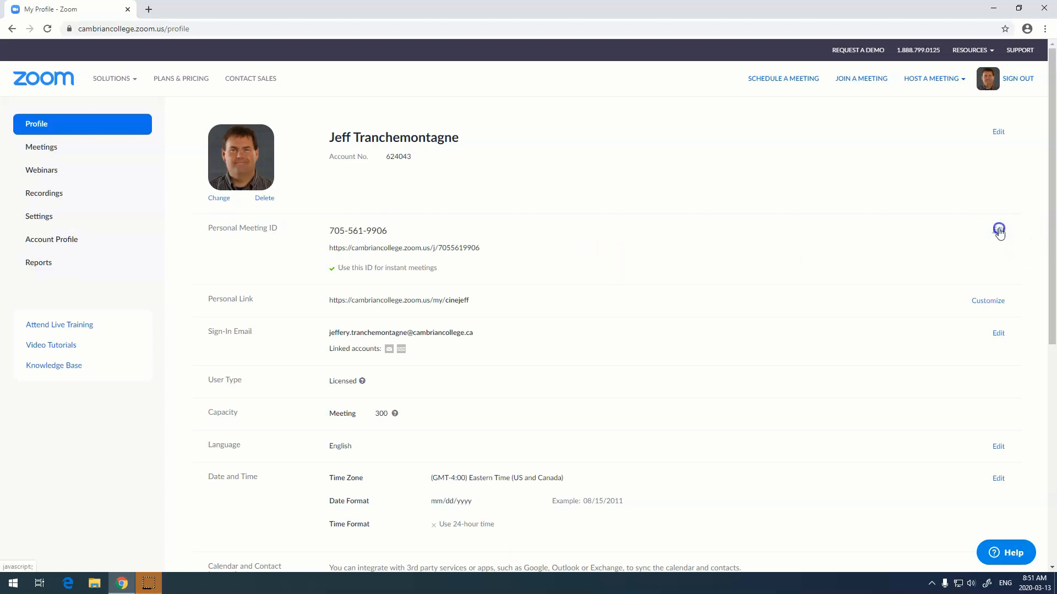
click(998, 230)
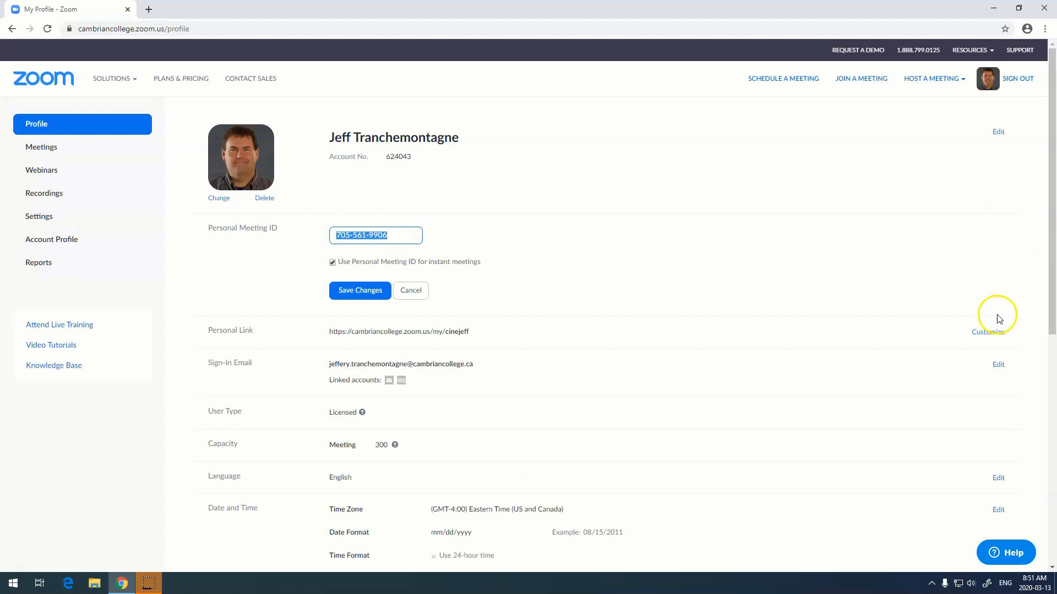
mouse_move(971, 320)
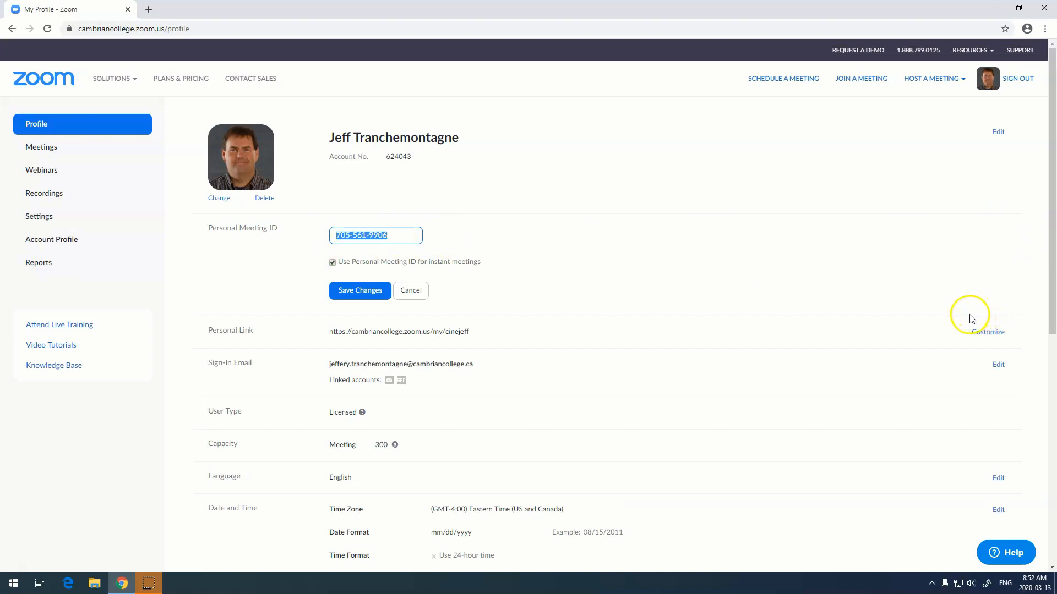
mouse_move(968, 319)
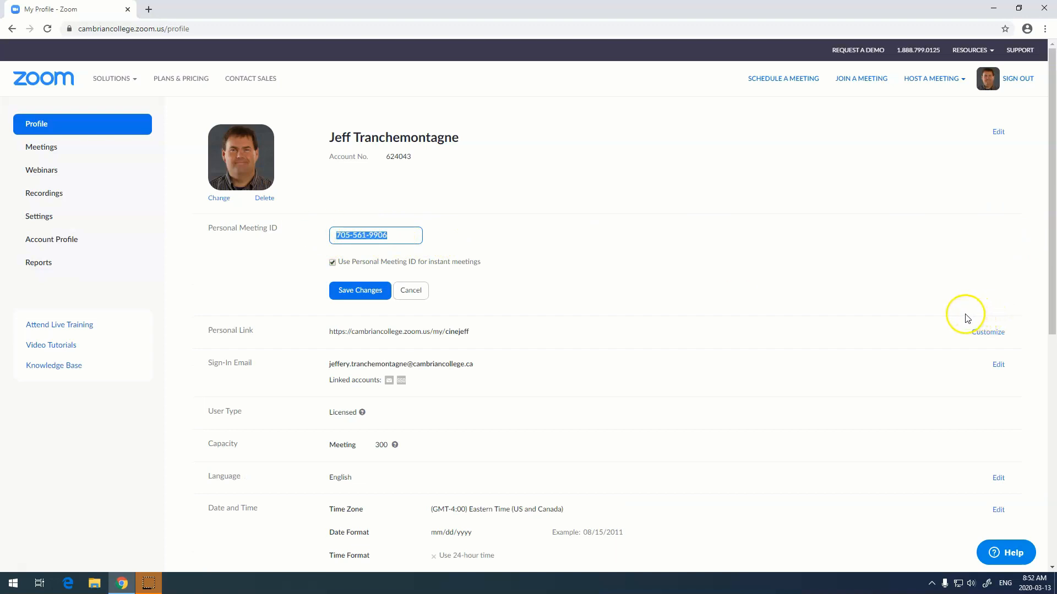
mouse_move(964, 318)
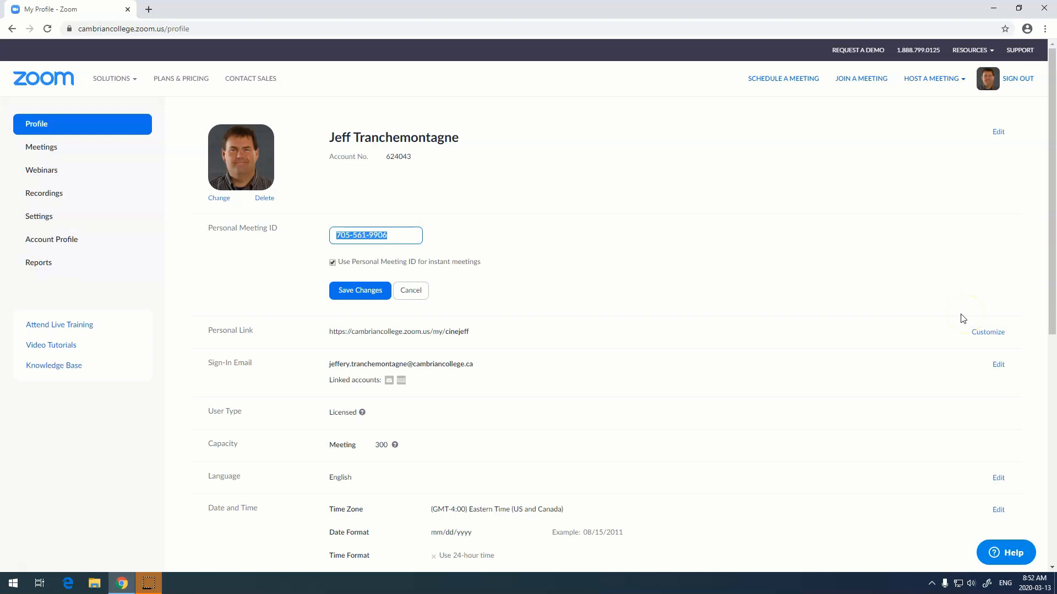
mouse_move(960, 318)
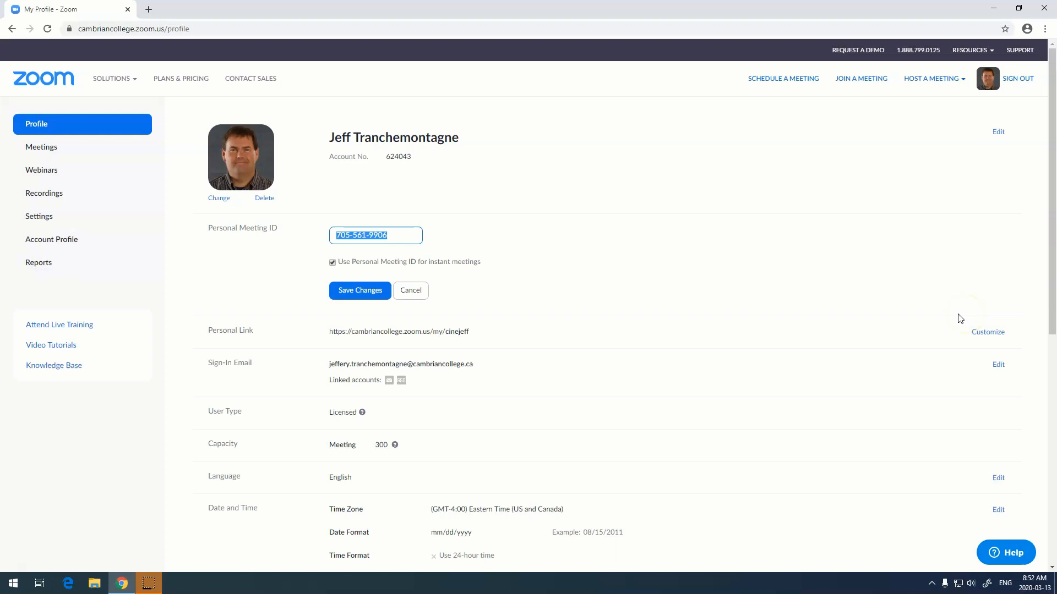
click(359, 291)
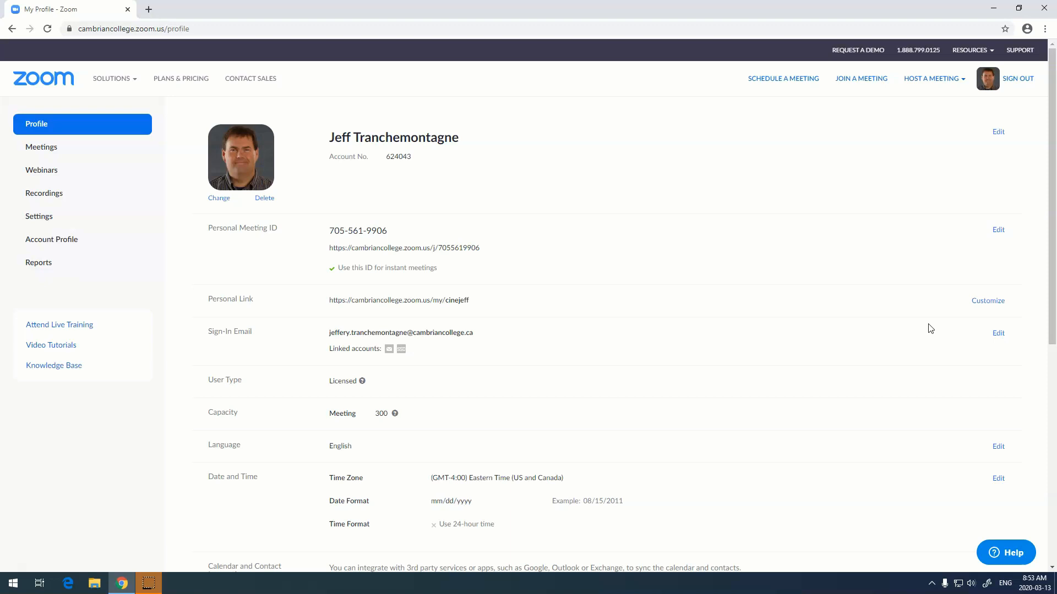
click(933, 78)
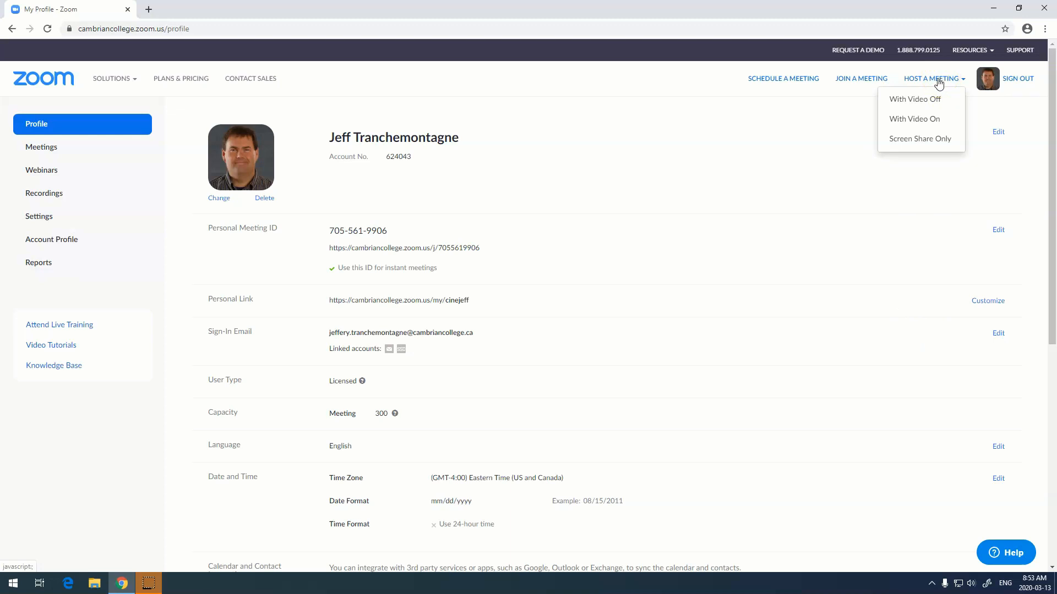
mouse_move(938, 86)
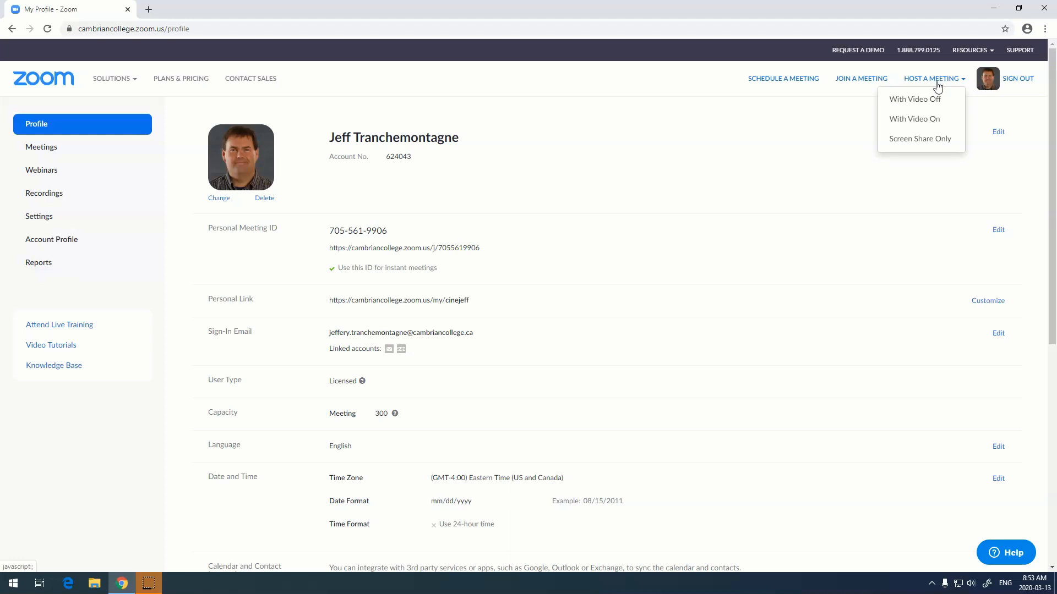
mouse_move(920, 99)
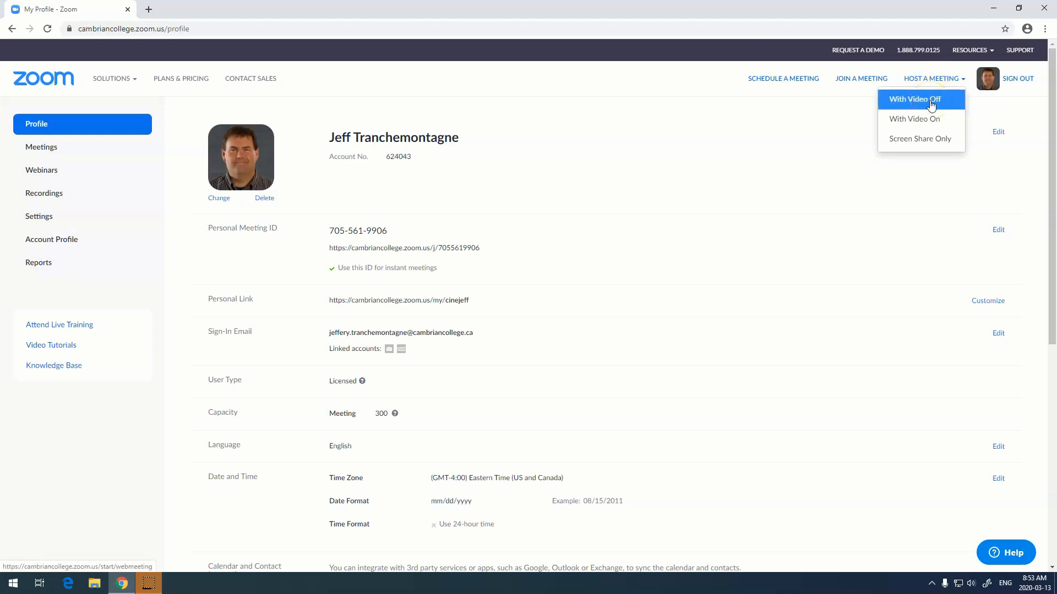
Step: Host a meeting With Video Off from the Host a Meeting dropdown
click(914, 99)
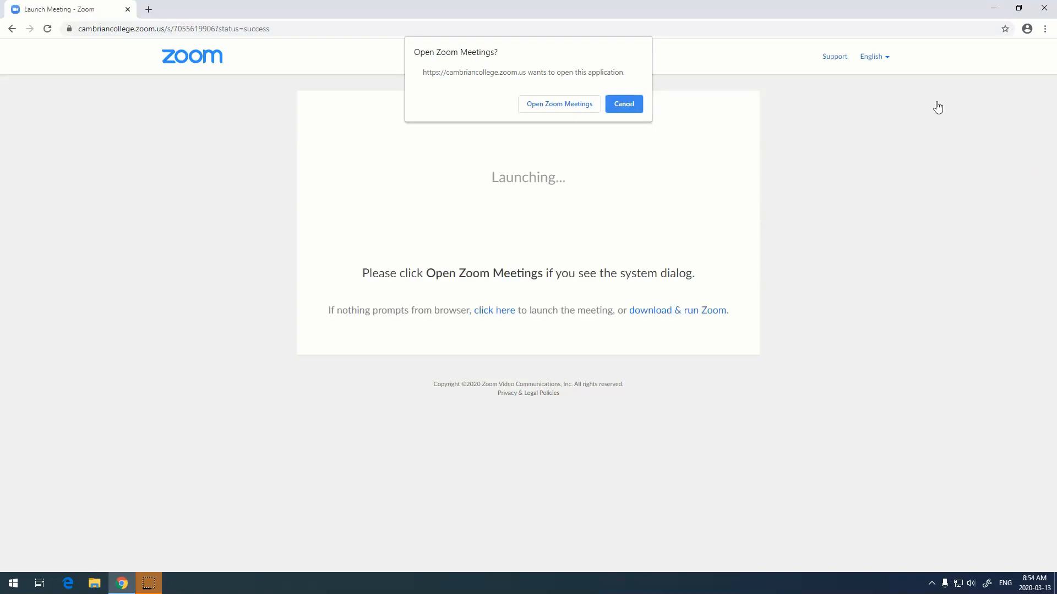
mouse_move(935, 107)
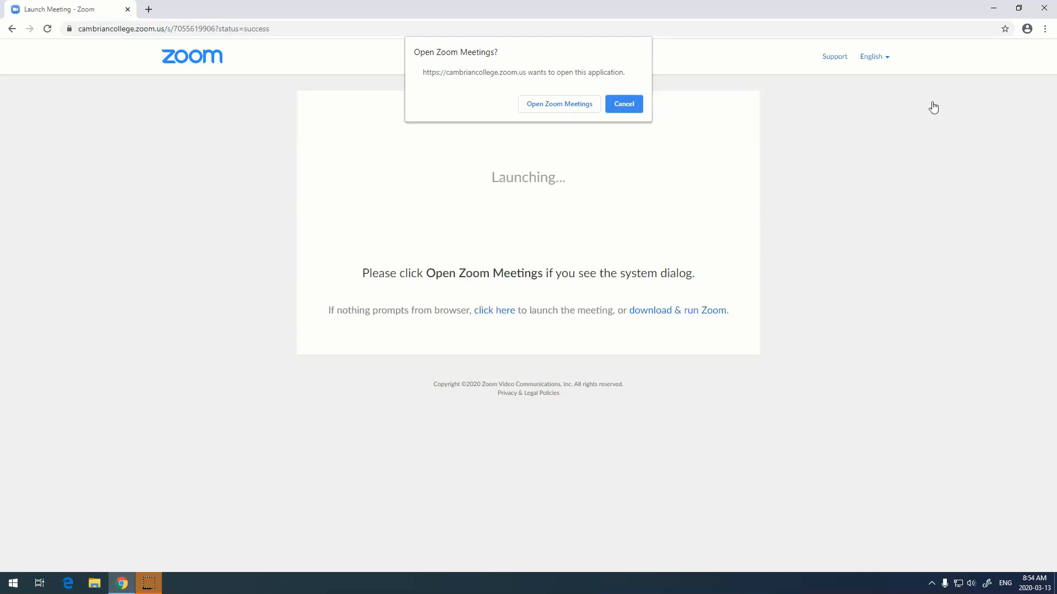
mouse_move(873, 205)
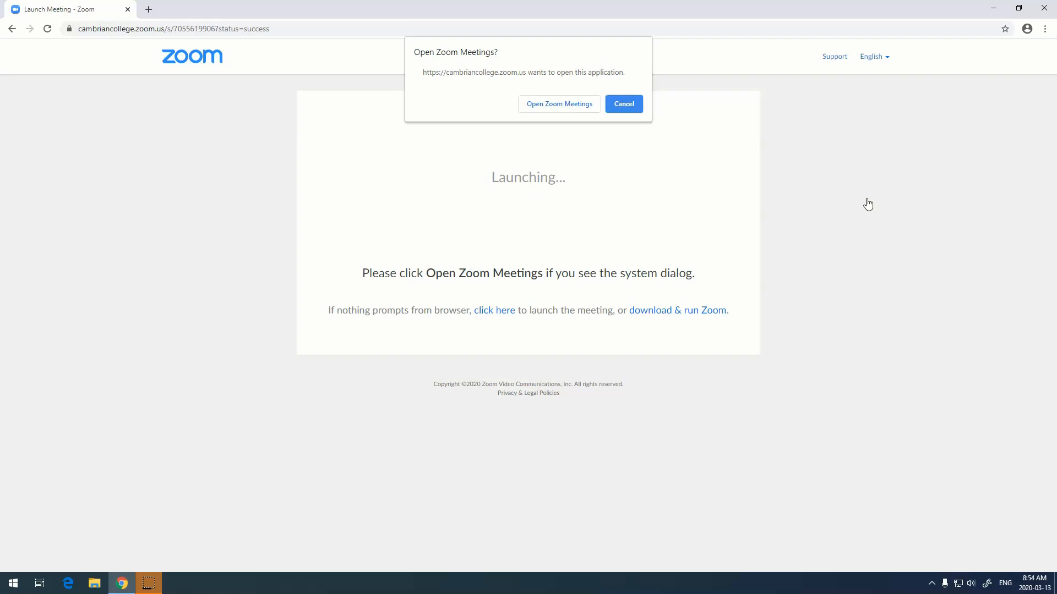
mouse_move(562, 171)
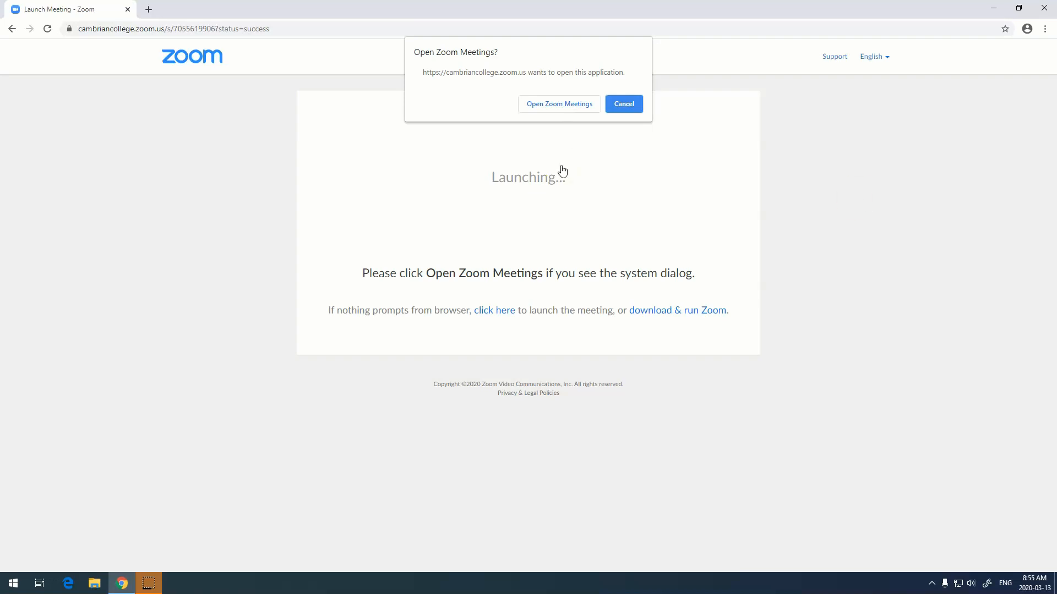
Step: Launch Zoom Meetings, join with computer audio and list the microphone and speaker choices
click(558, 103)
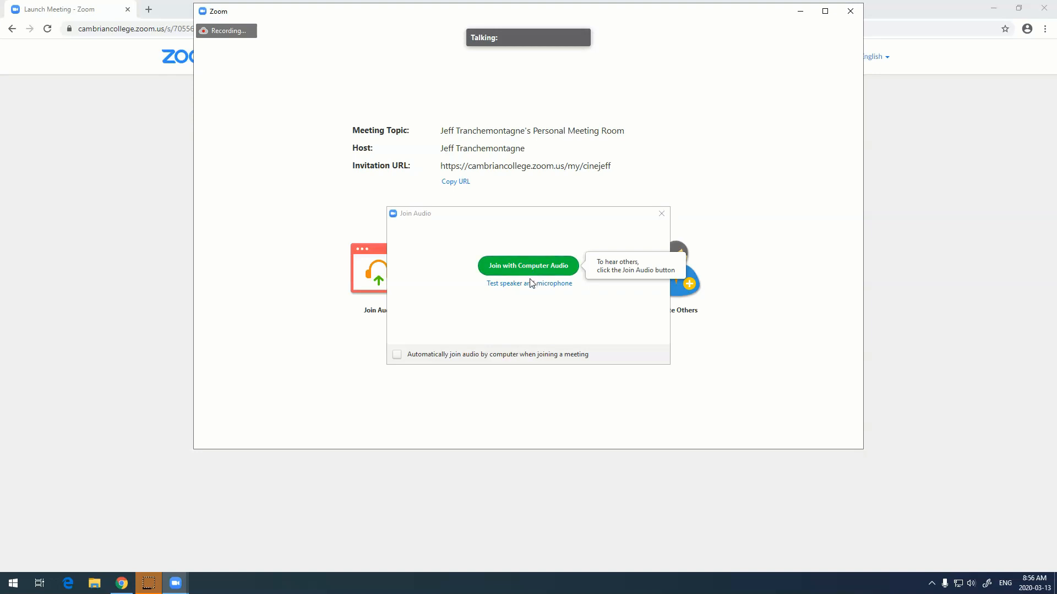
click(527, 265)
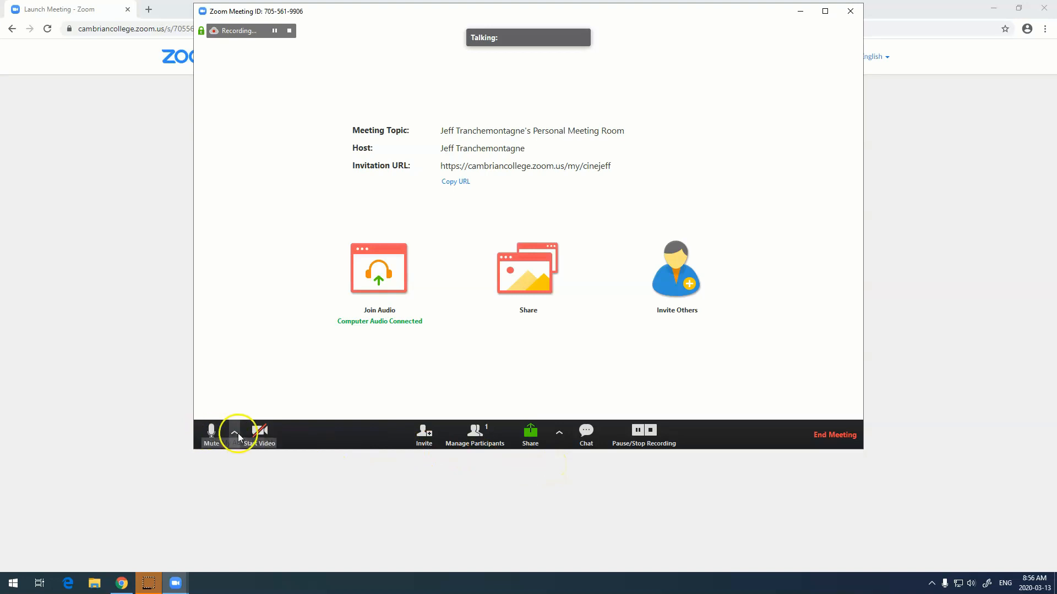
click(234, 431)
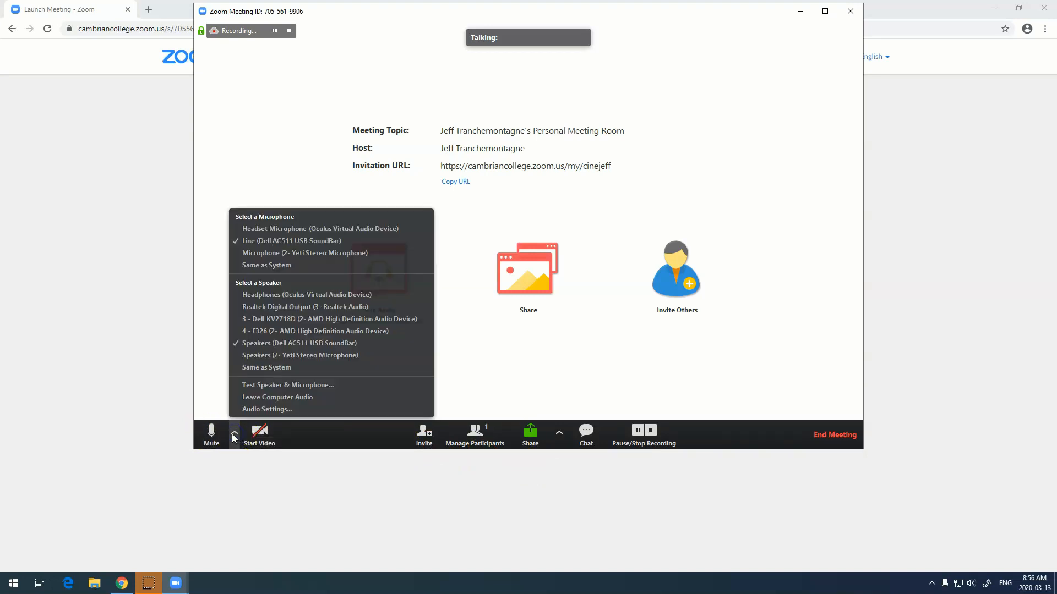
mouse_move(318, 253)
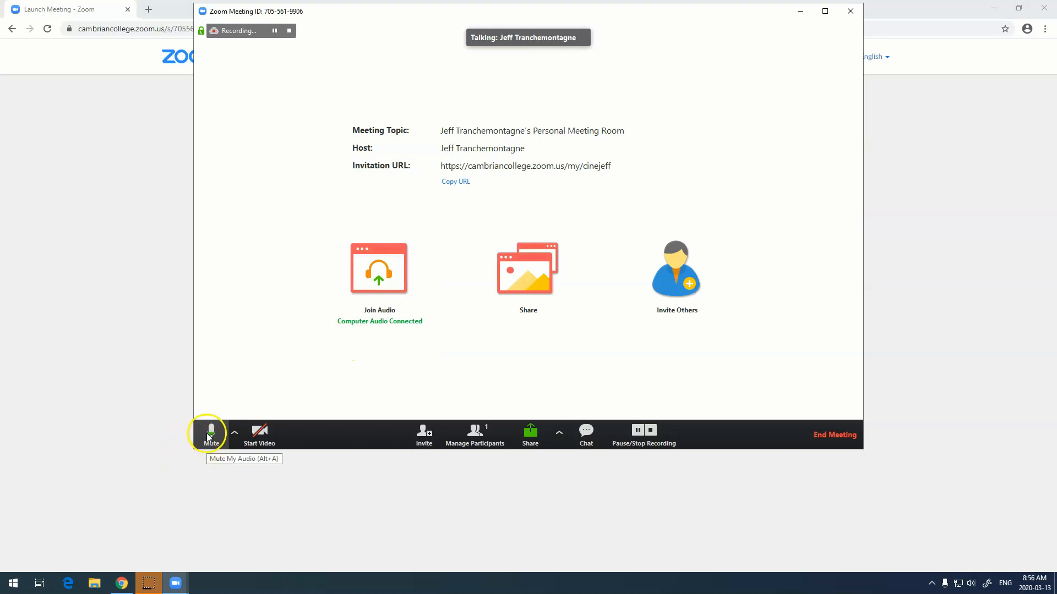
mouse_move(259, 435)
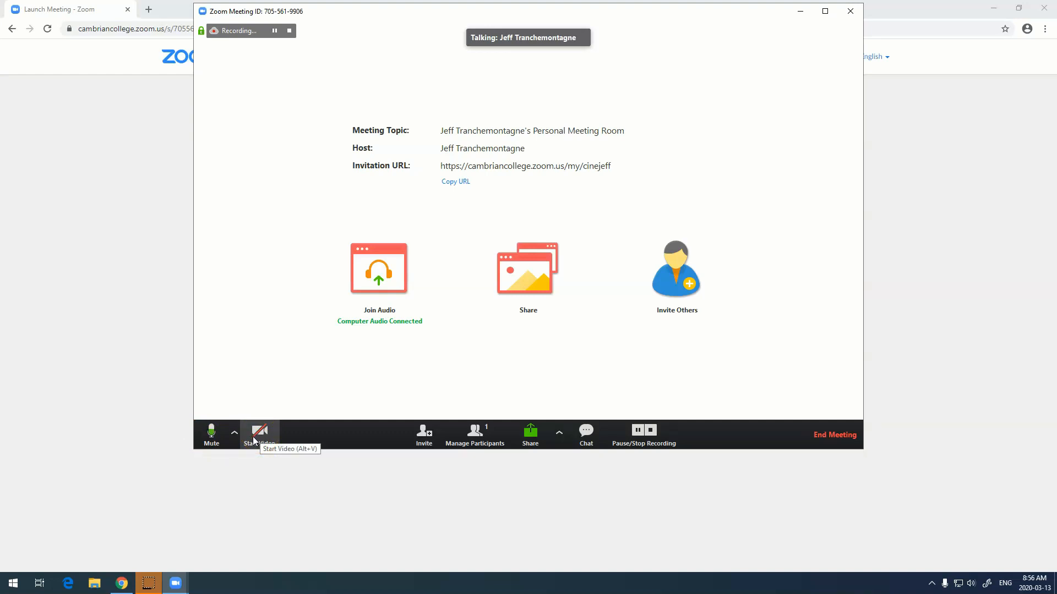
click(259, 431)
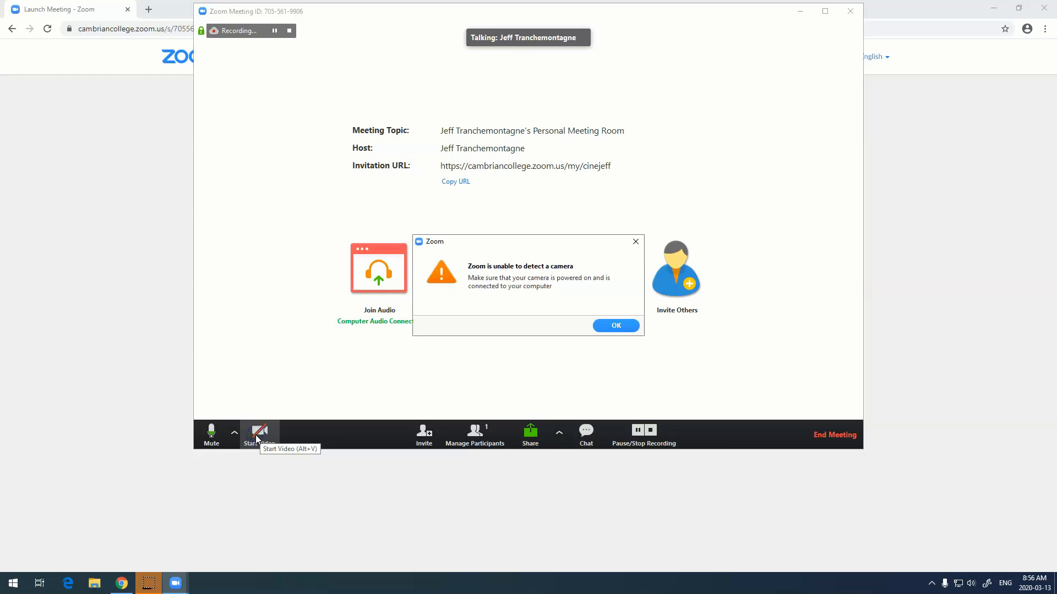
click(615, 326)
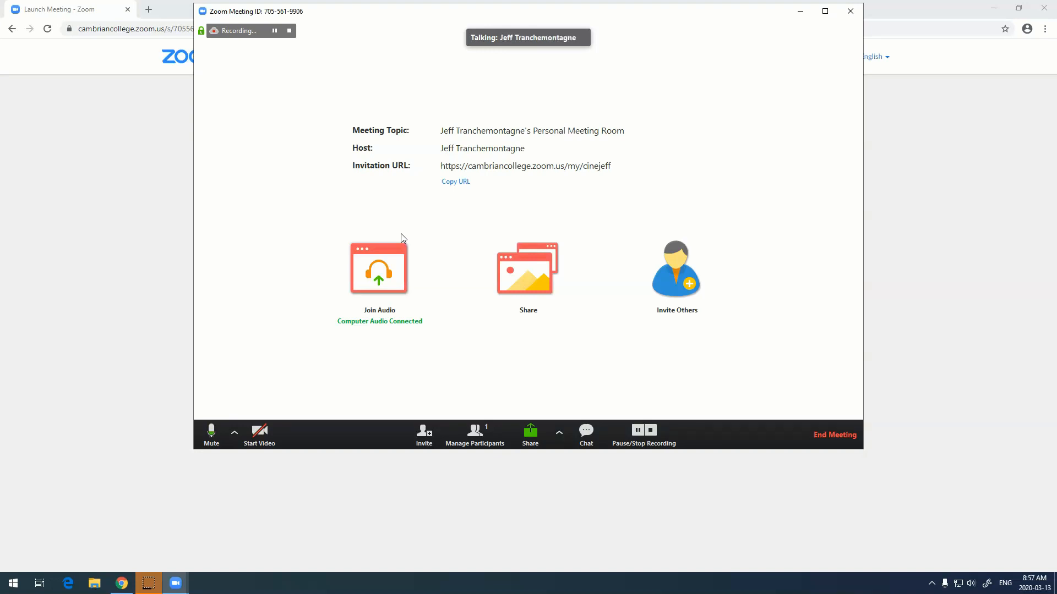
mouse_move(638, 430)
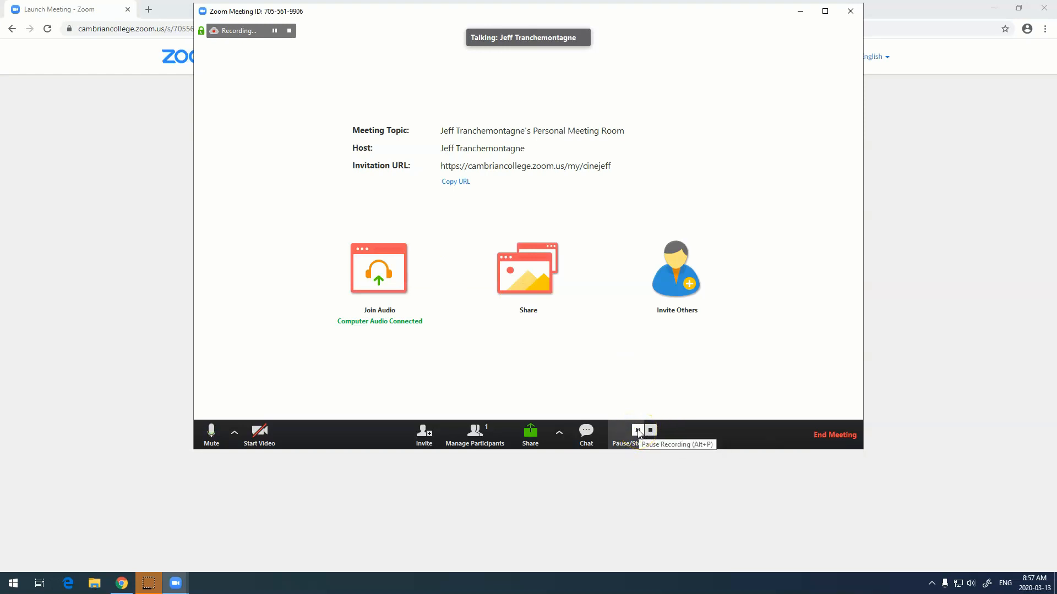
Step: Pause and resume the cloud recording, then stop it and confirm with Yes
click(638, 430)
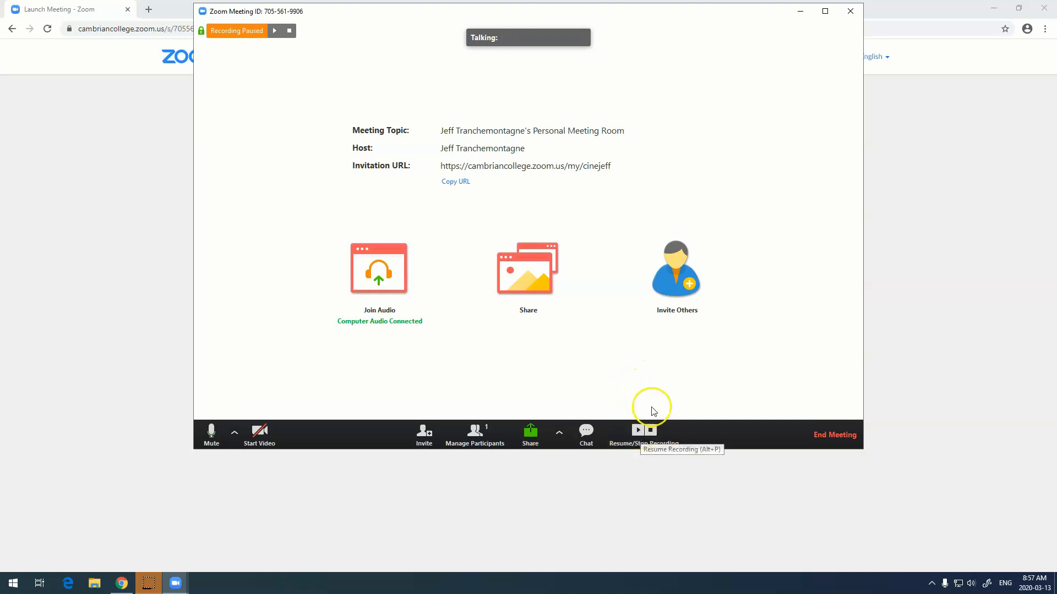
click(637, 432)
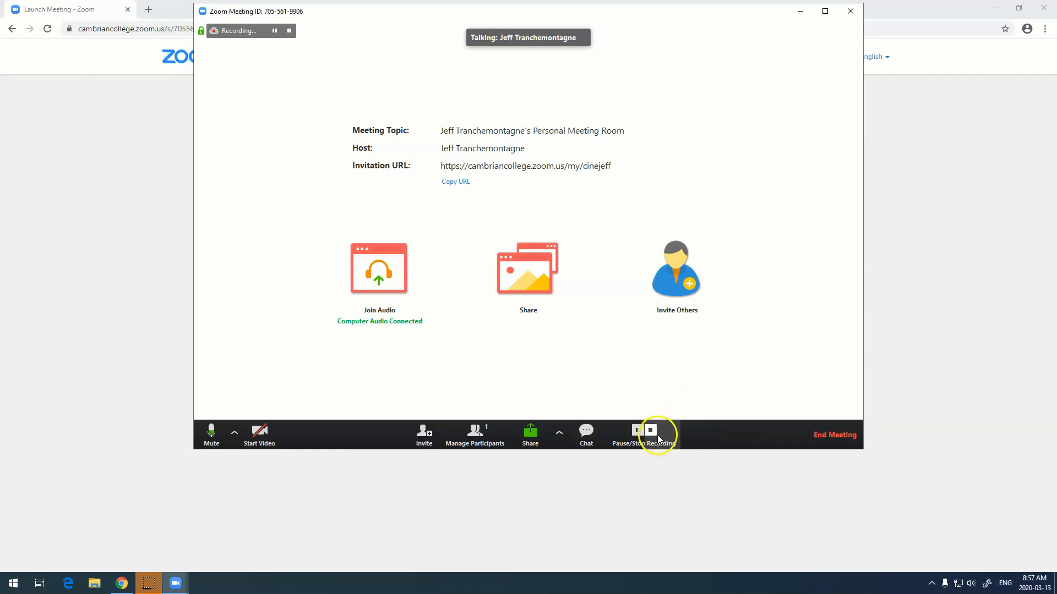
mouse_move(651, 432)
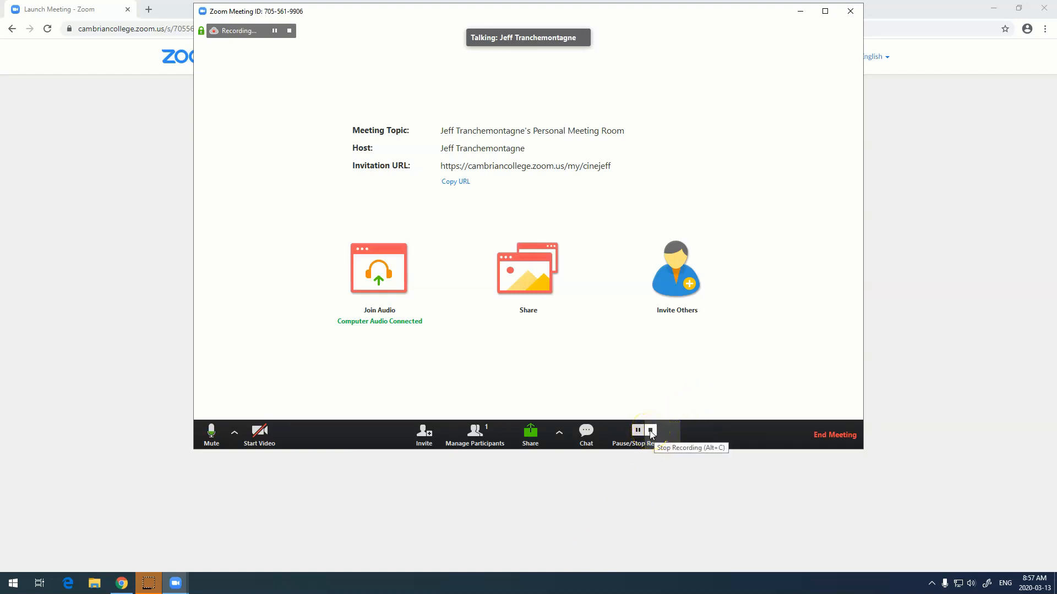
click(649, 430)
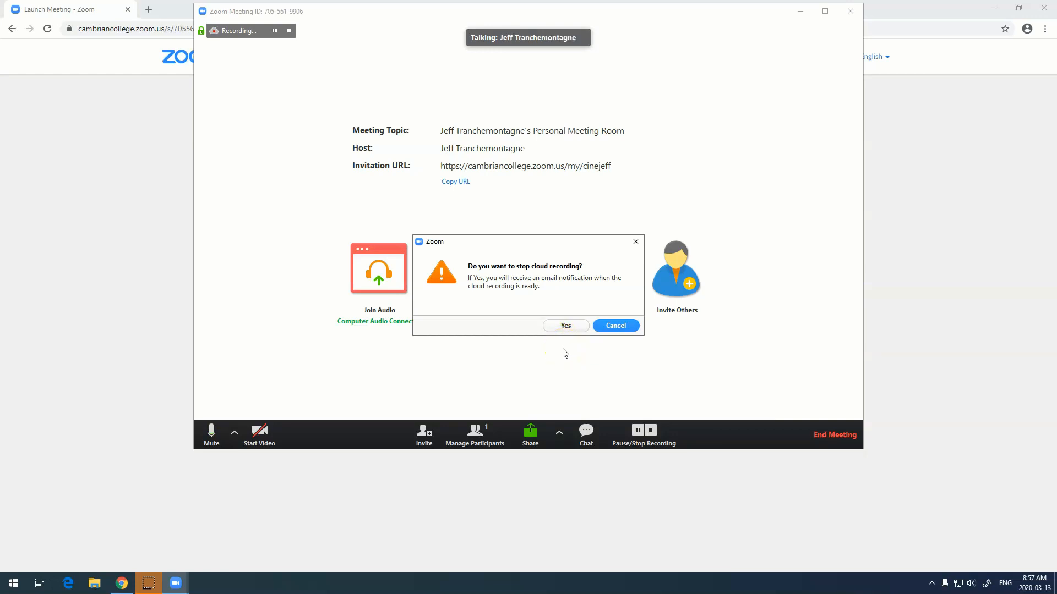
click(566, 326)
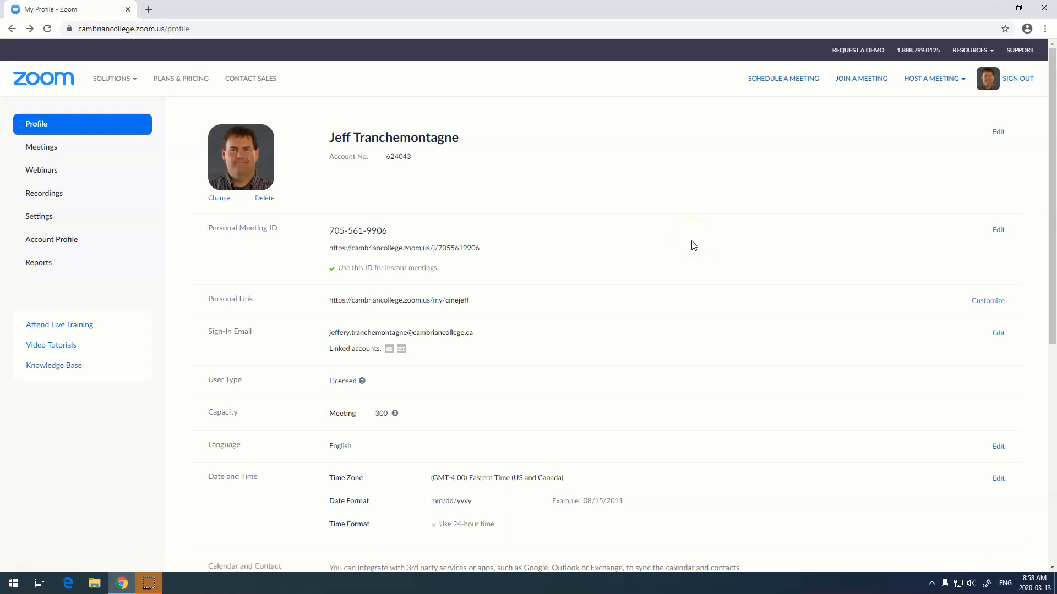
click(860, 78)
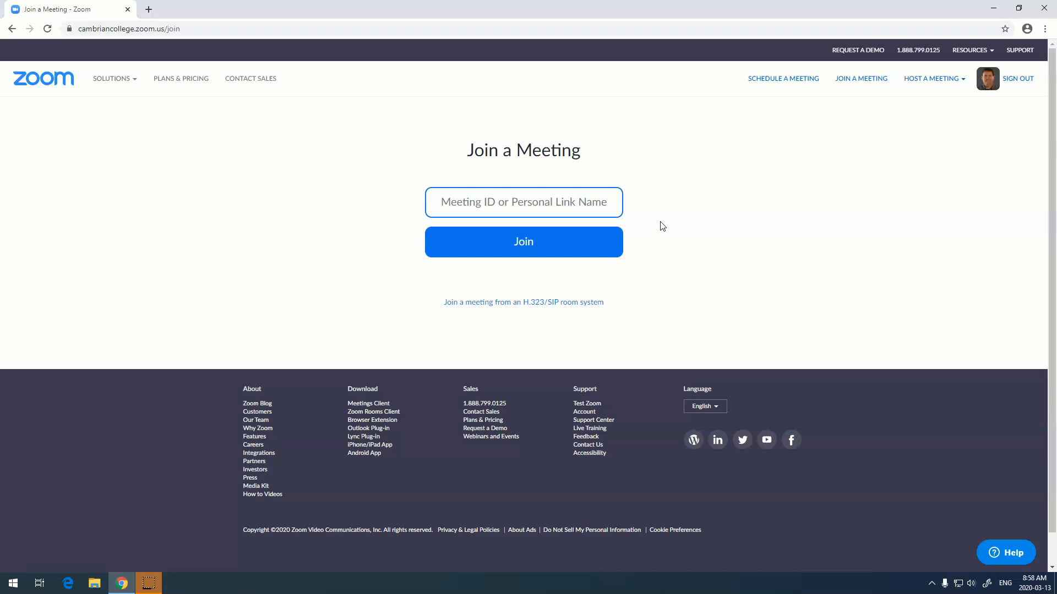
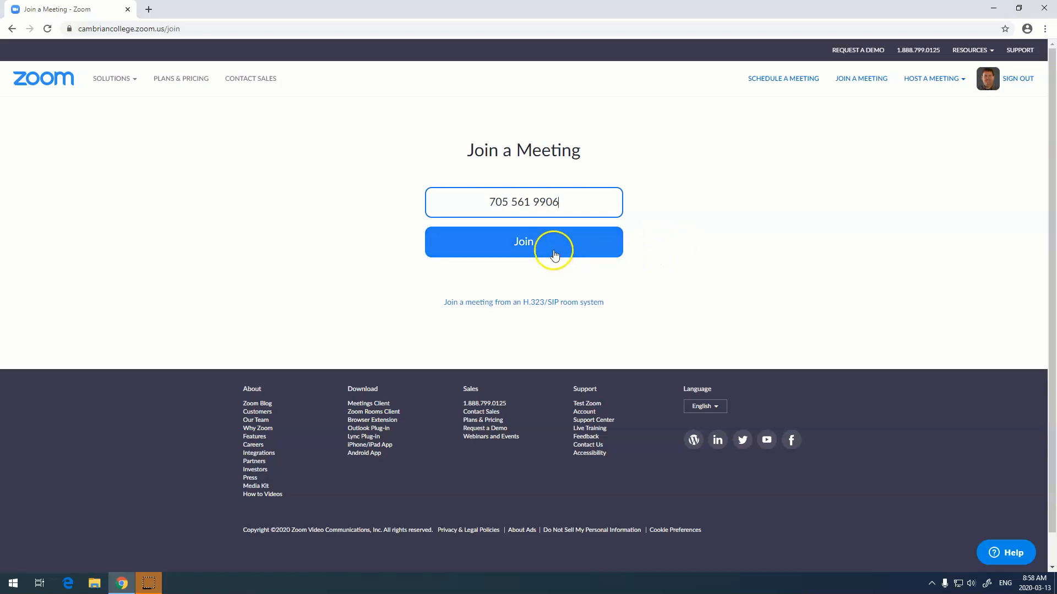
click(523, 241)
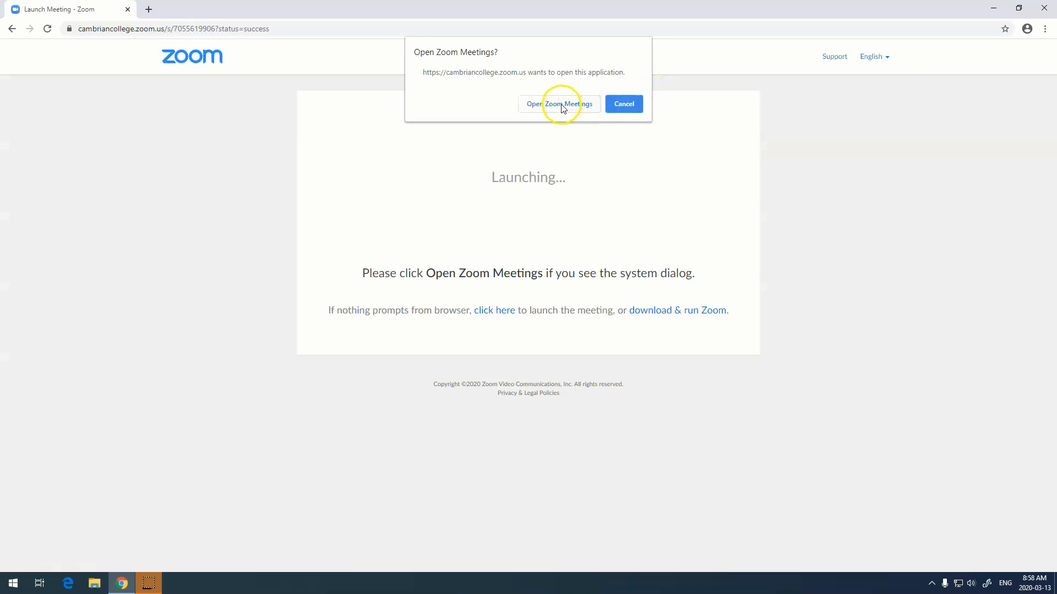
Step: Launch Zoom Meetings and rejoin the personal room with computer audio
click(559, 103)
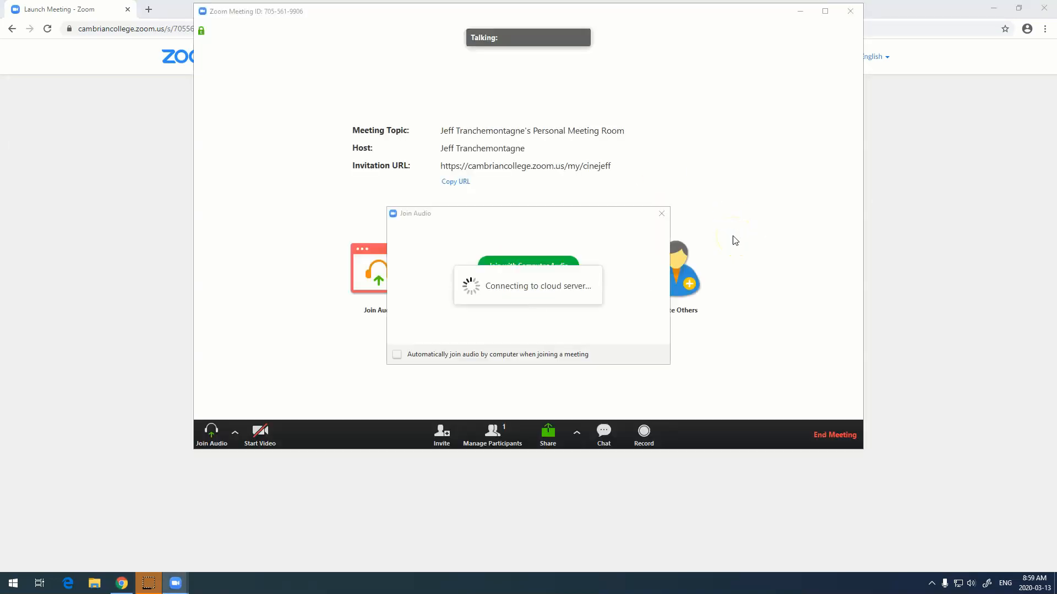
click(643, 435)
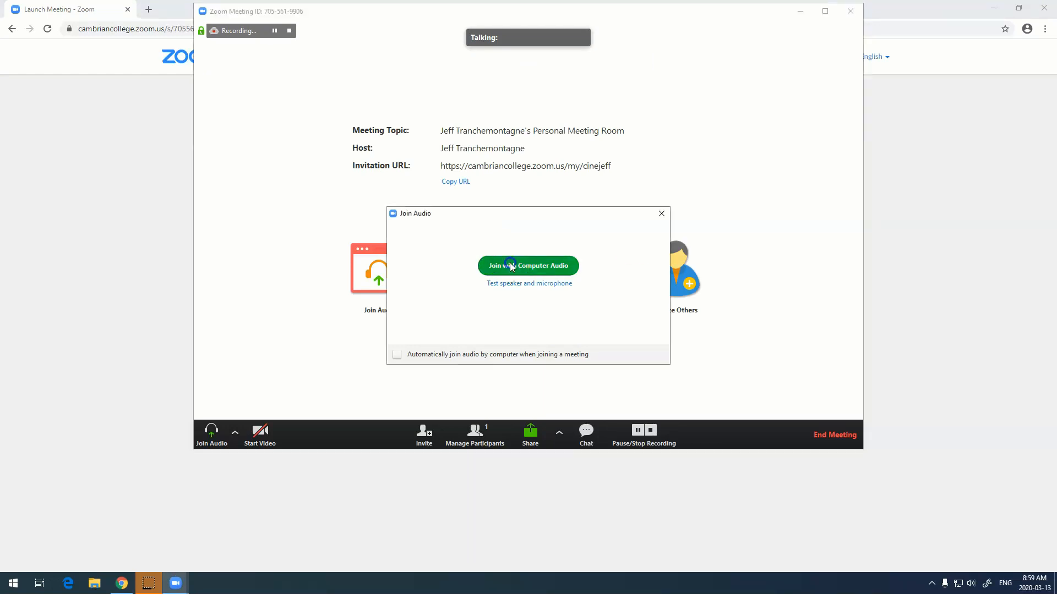
click(527, 265)
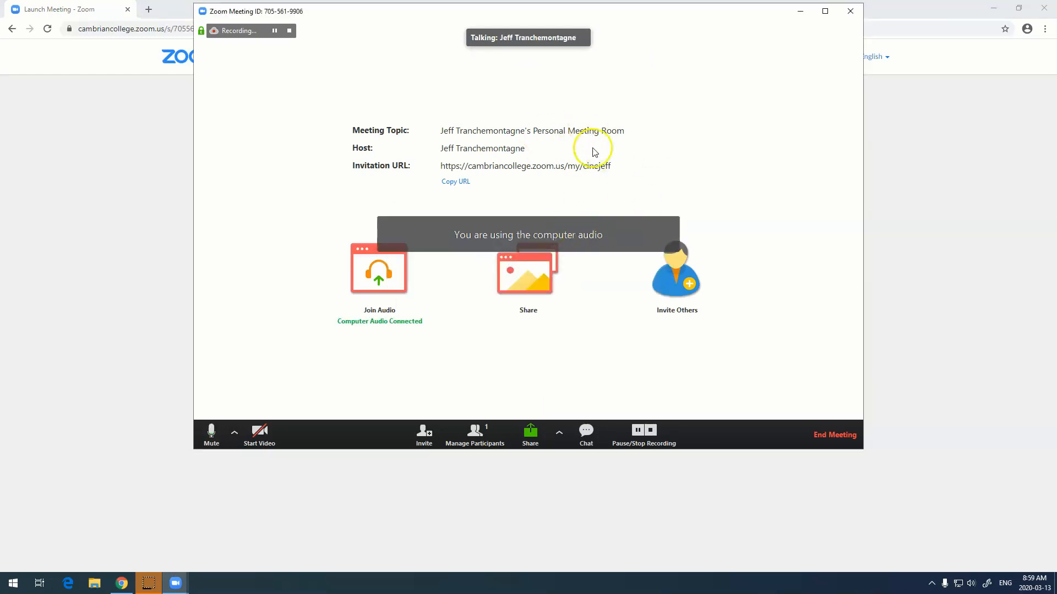
mouse_move(634, 169)
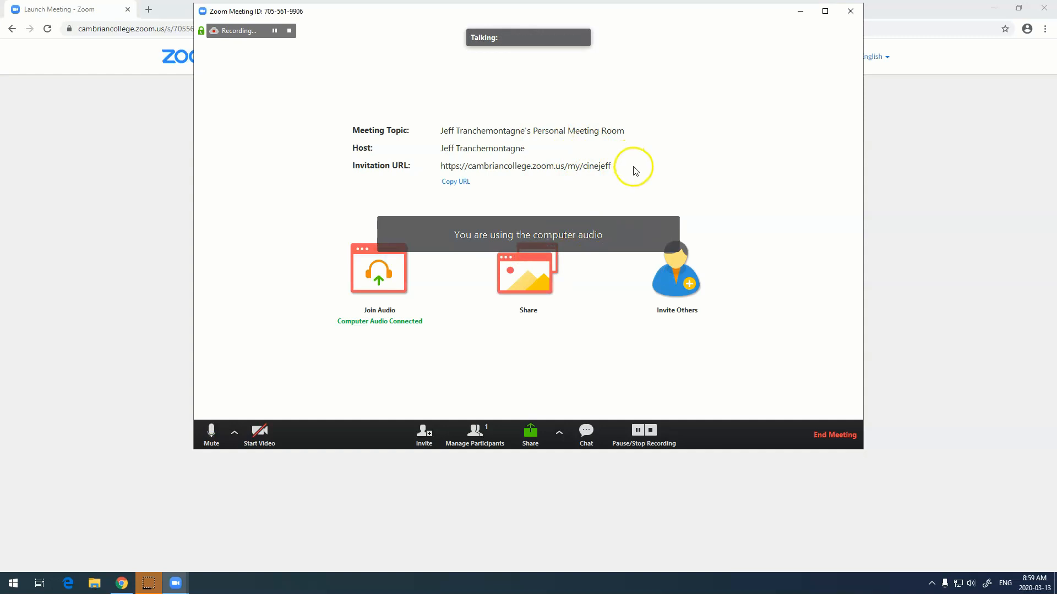
mouse_move(597, 361)
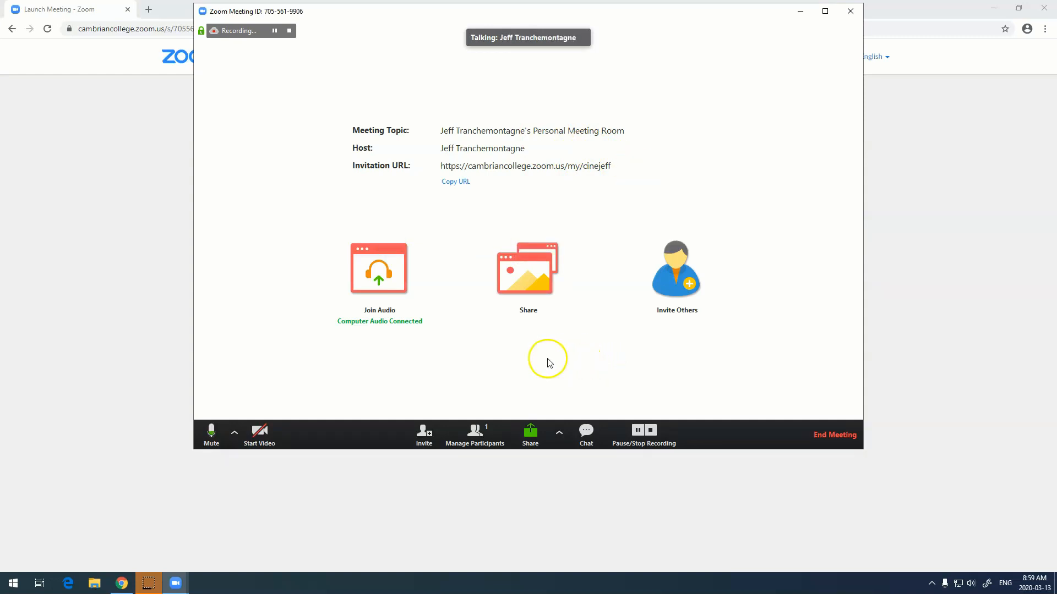
mouse_move(379, 311)
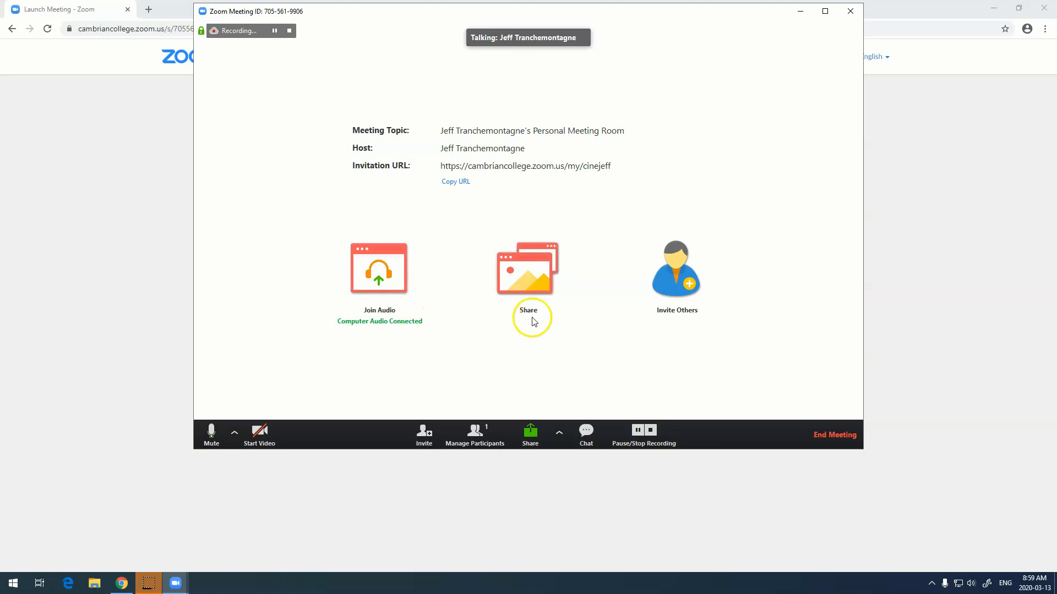
mouse_move(671, 329)
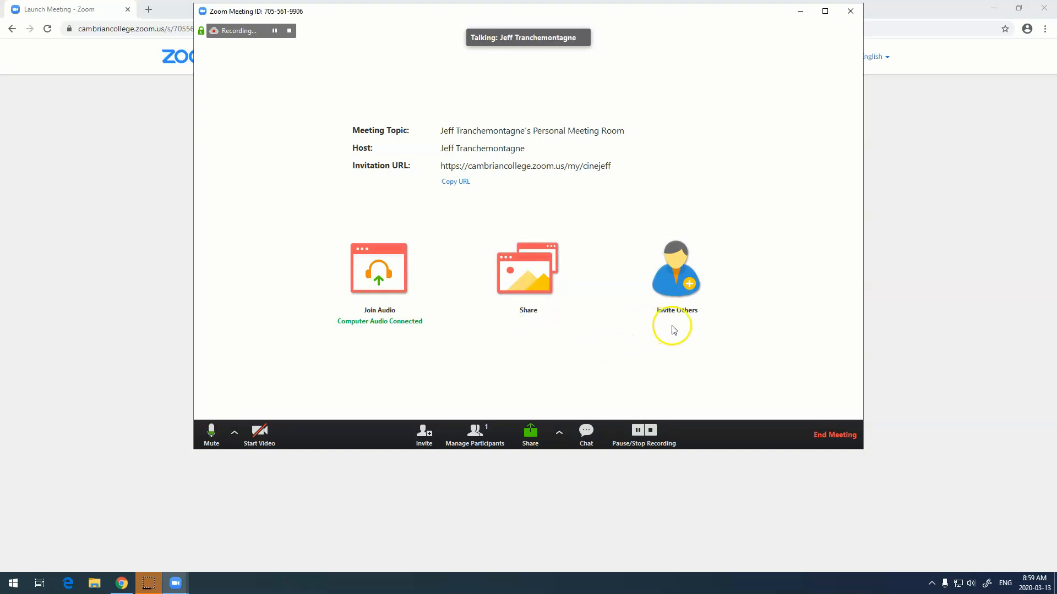
click(676, 269)
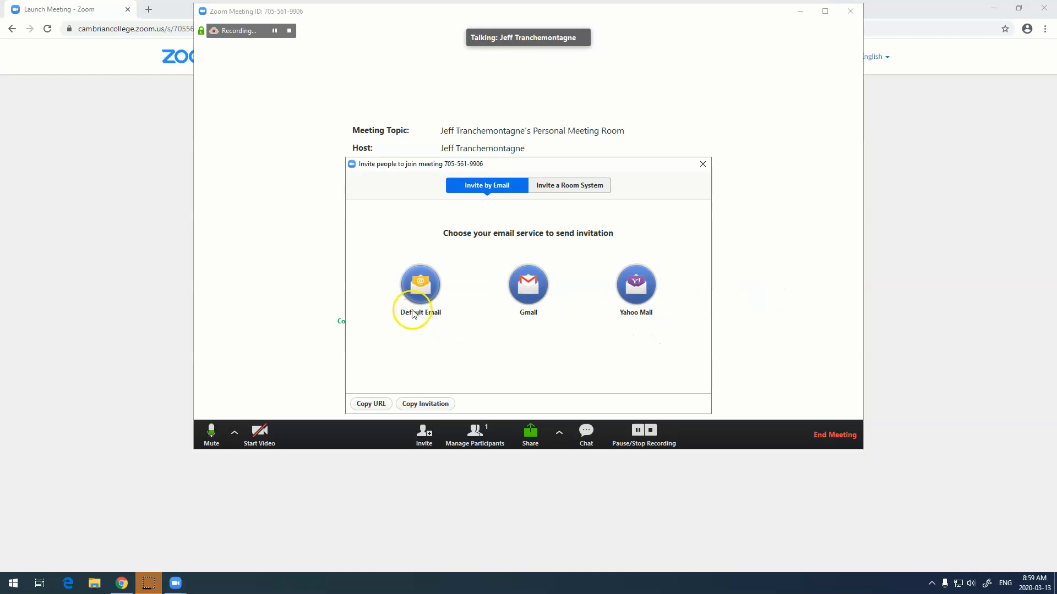
mouse_move(474, 308)
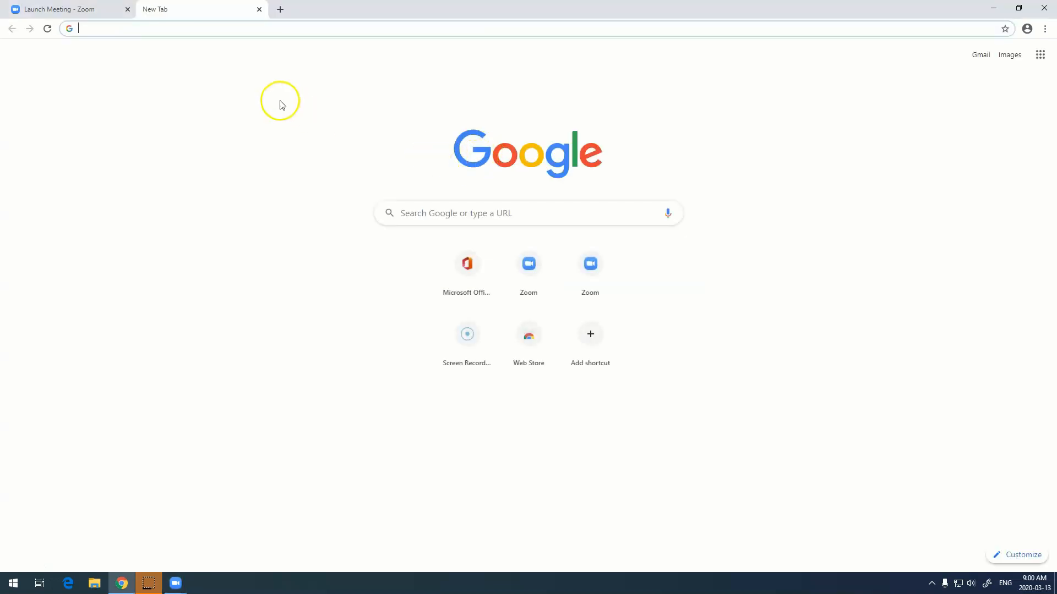
Step: Go to zoom.us and reach its Join a Meeting page
text(z)
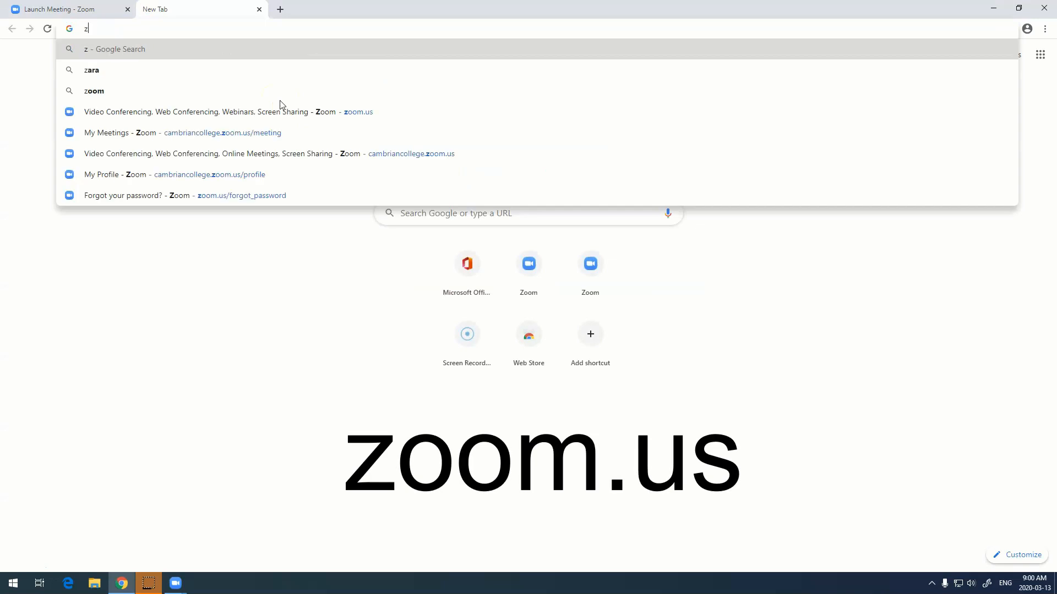
text(oom.us)
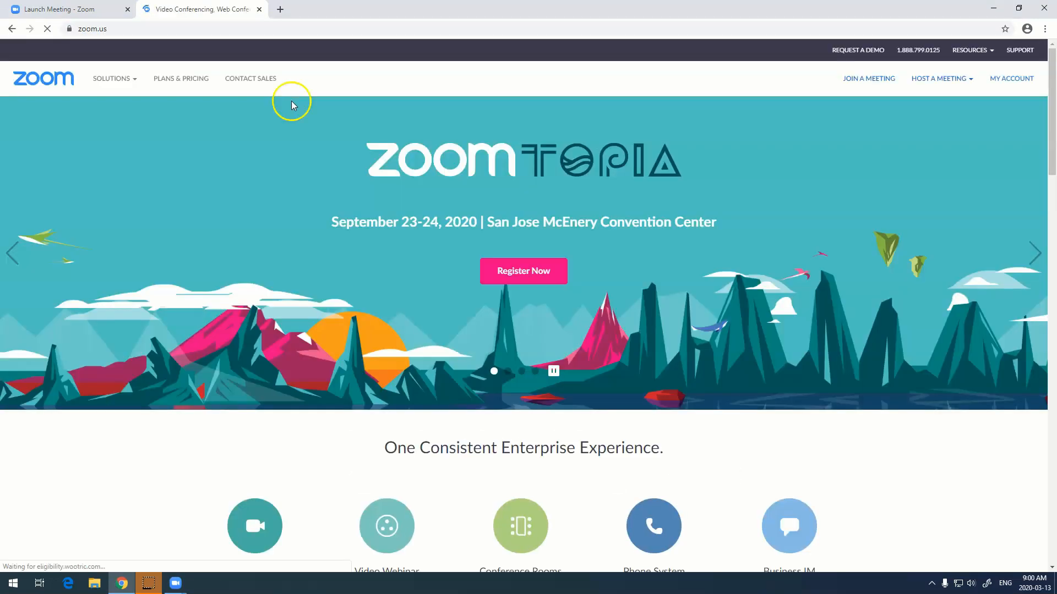
click(869, 78)
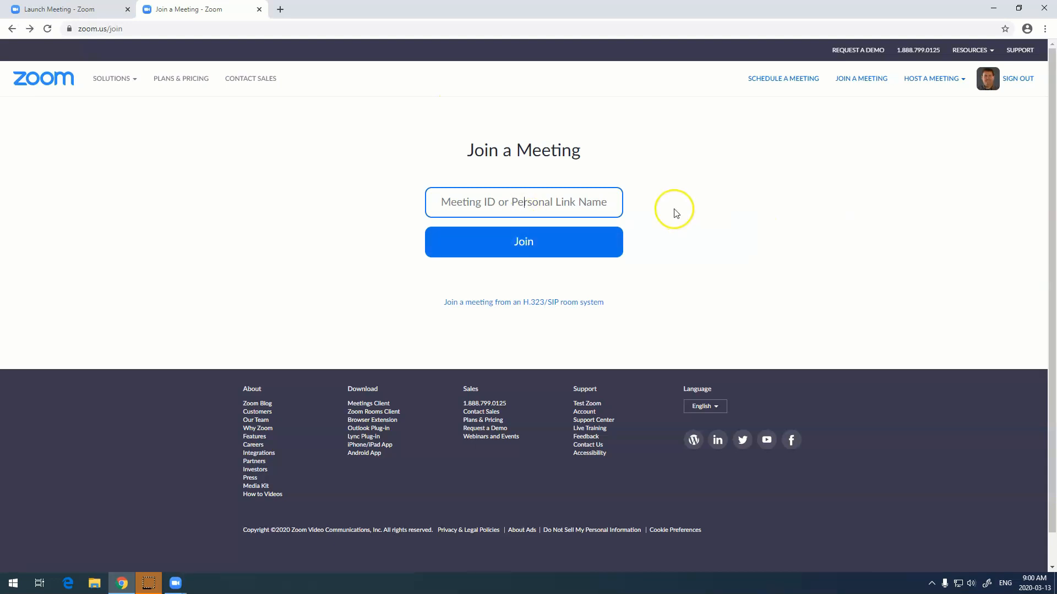
mouse_move(918, 153)
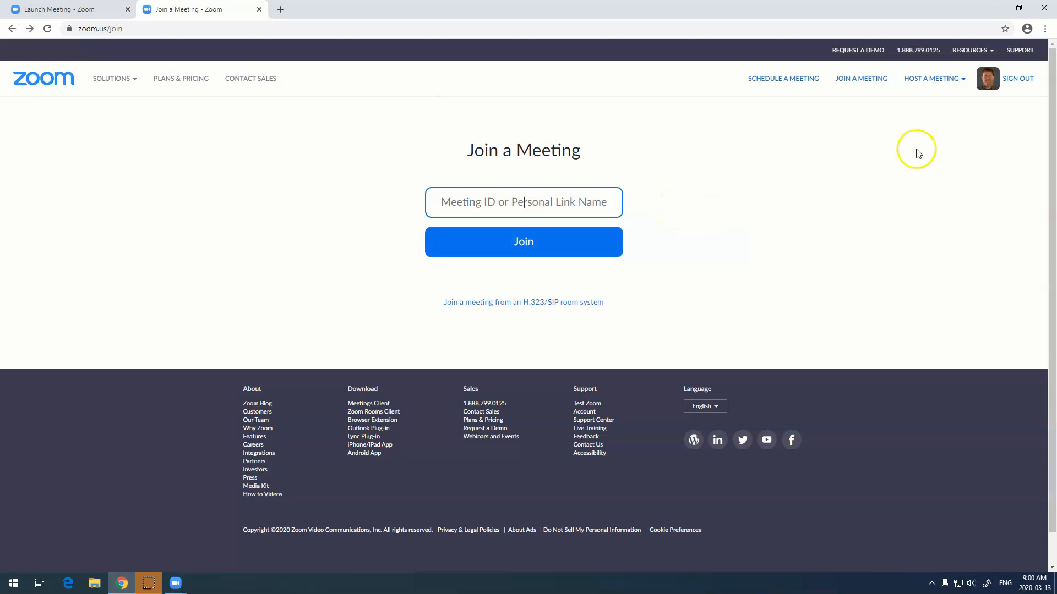
Step: From the Resources menu, reach Zoom Video Tutorials and browse down the tutorials list
click(972, 50)
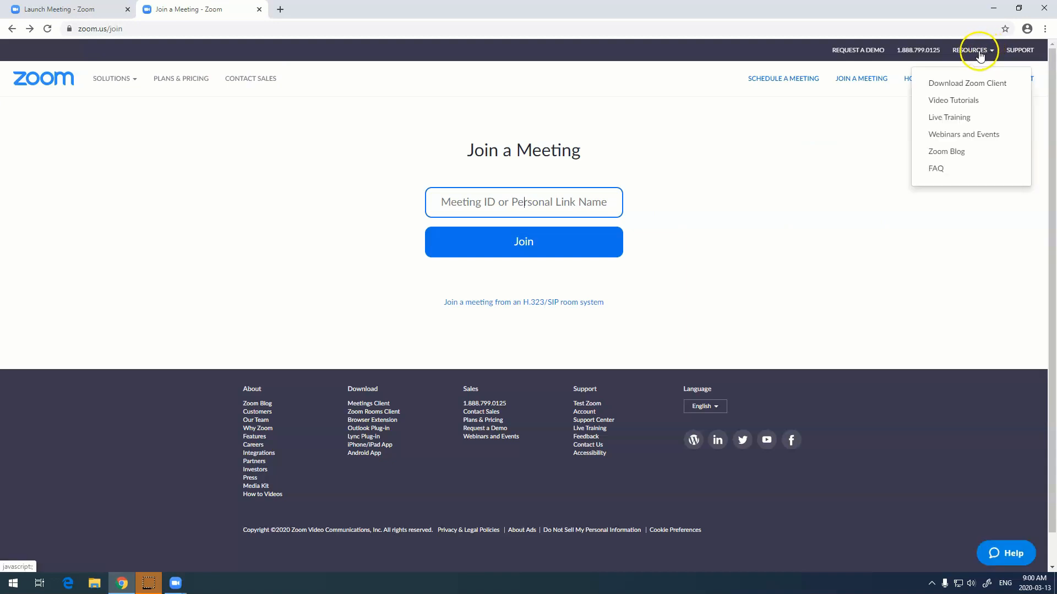
click(952, 100)
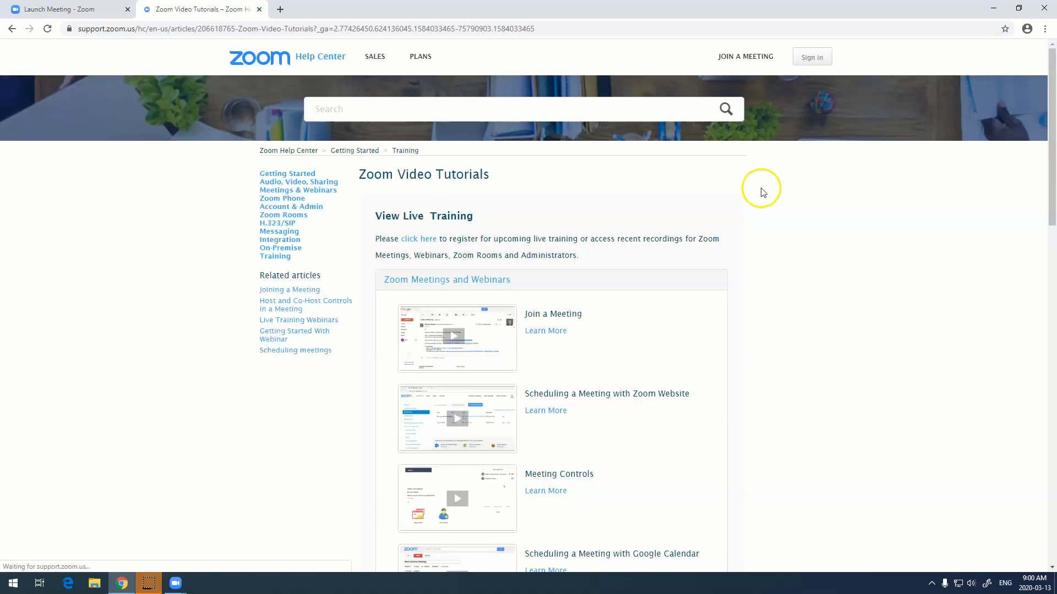
scroll(down, 3)
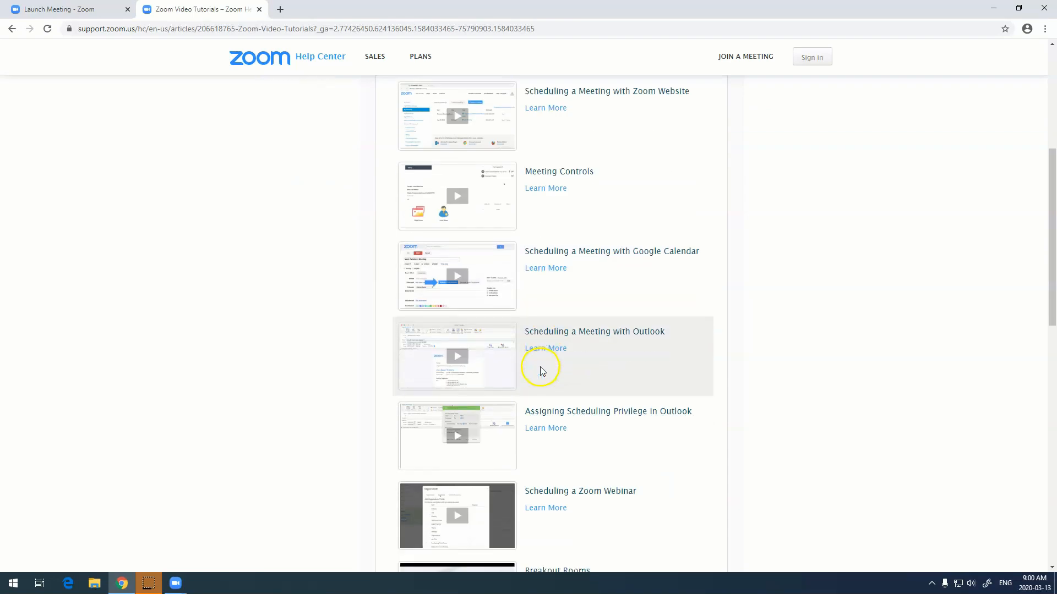
scroll(down, 3)
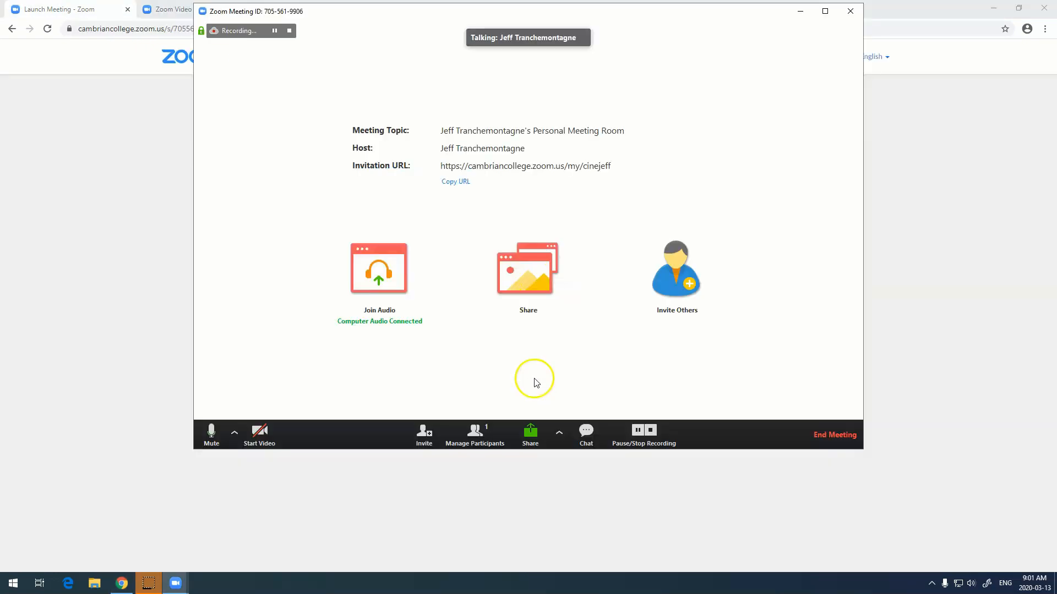
mouse_move(528, 276)
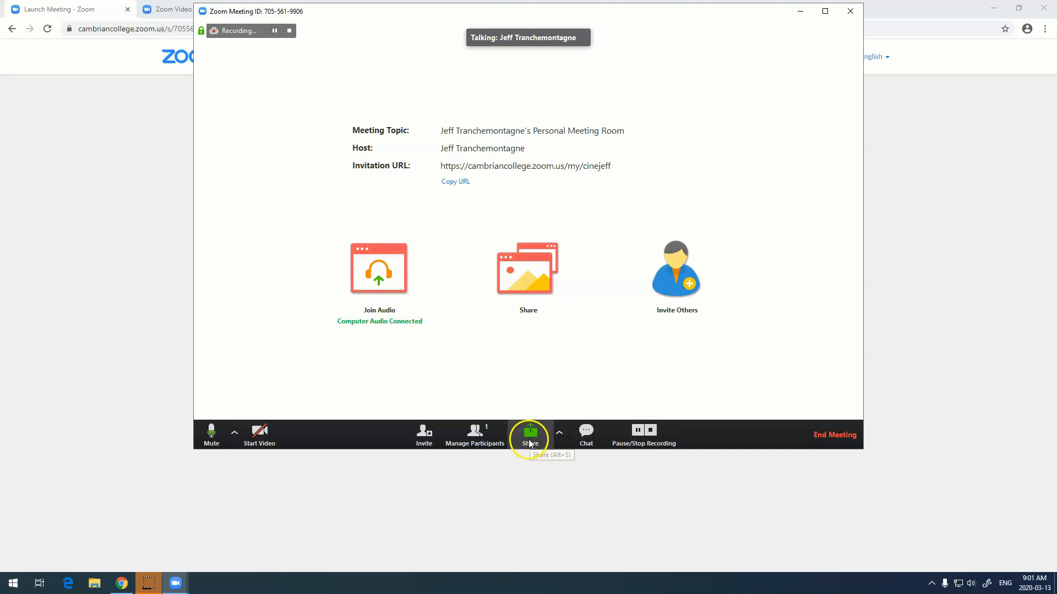
click(528, 432)
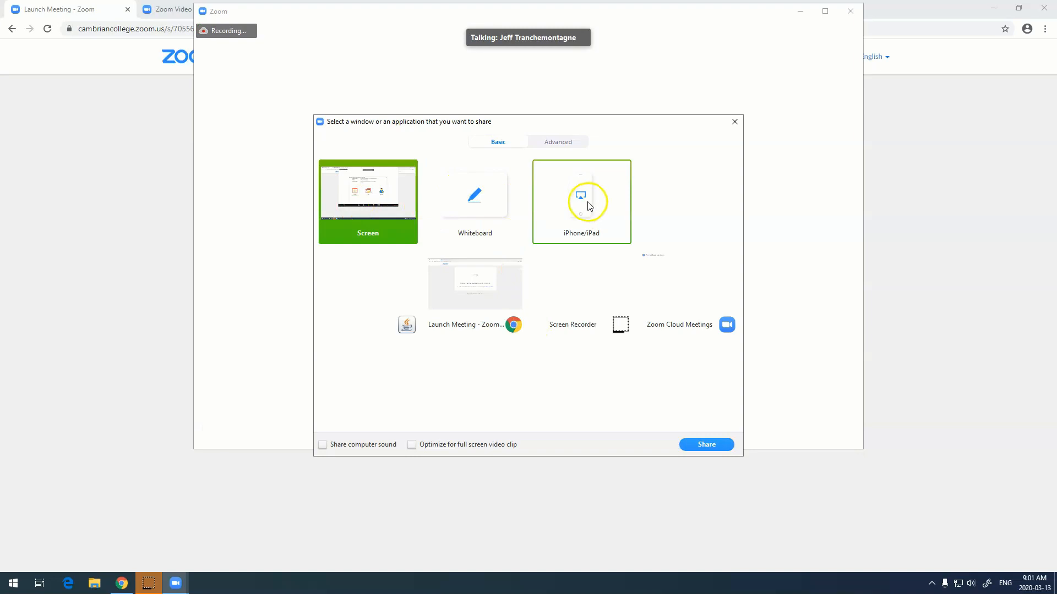
mouse_move(619, 336)
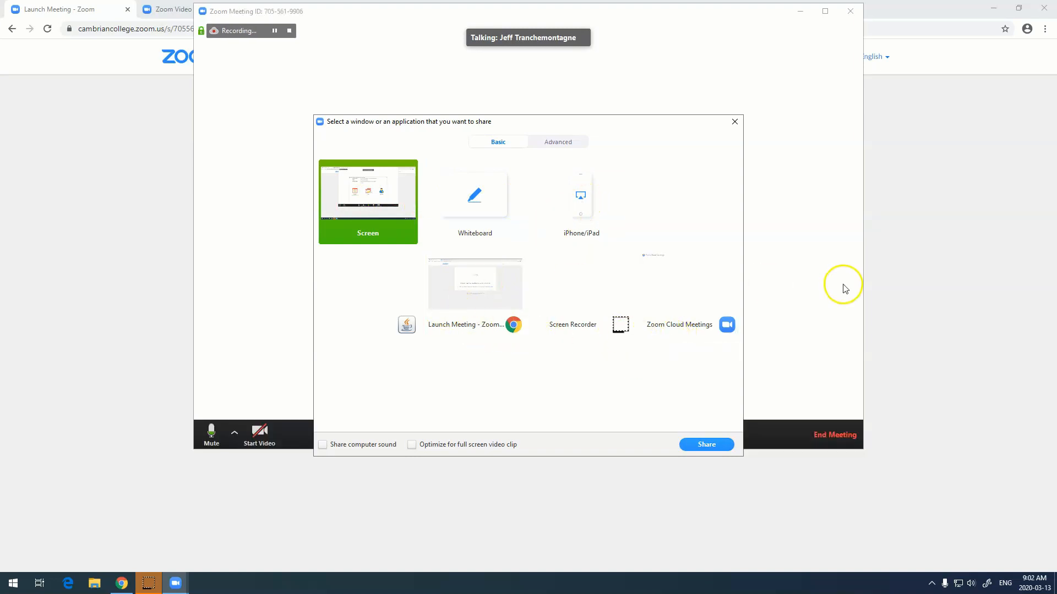
mouse_move(453, 391)
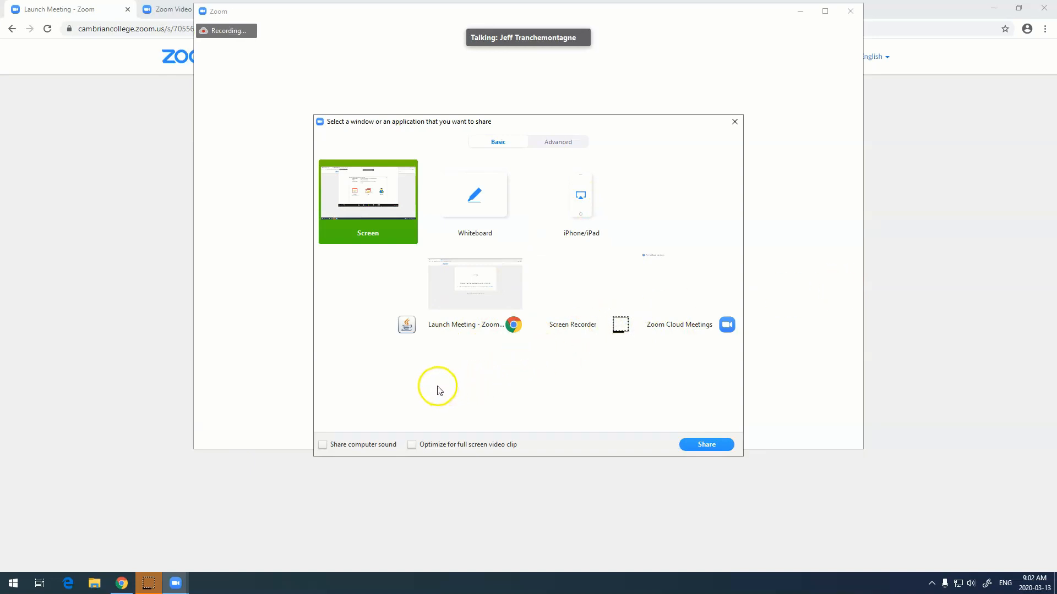
mouse_move(317, 447)
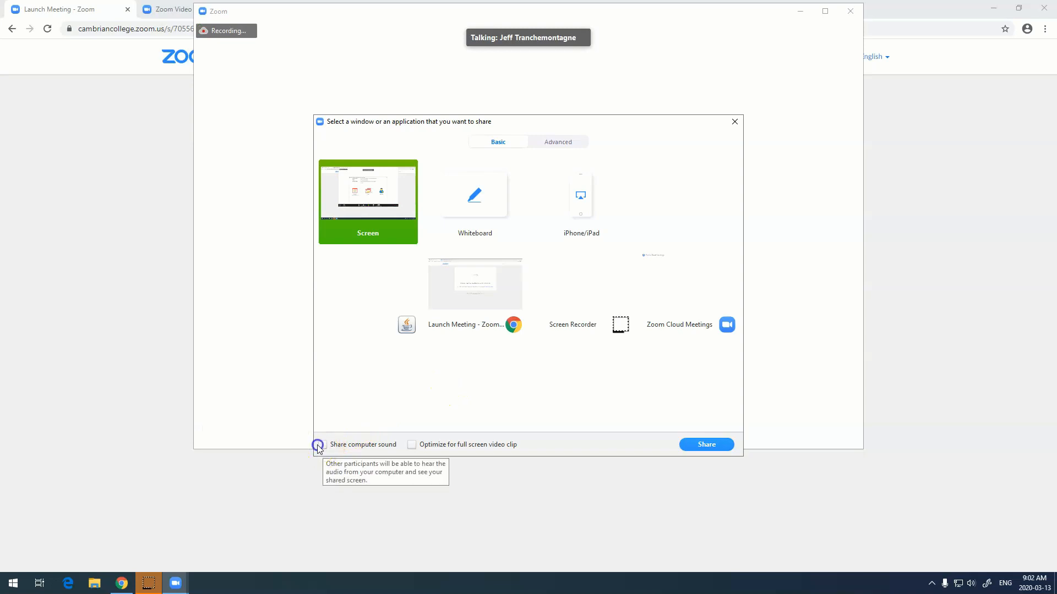
click(322, 444)
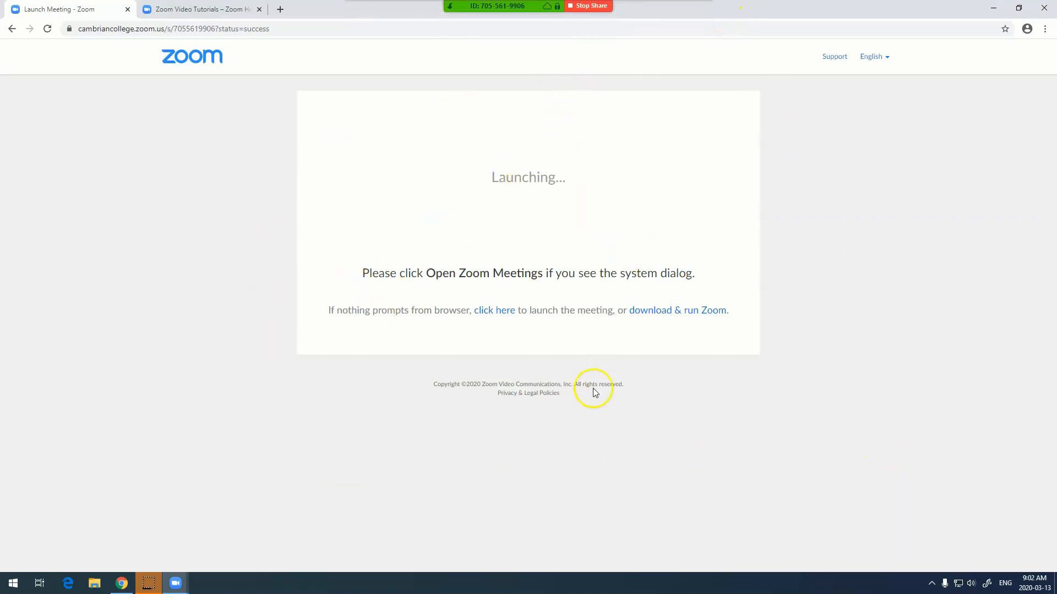
mouse_move(586, 7)
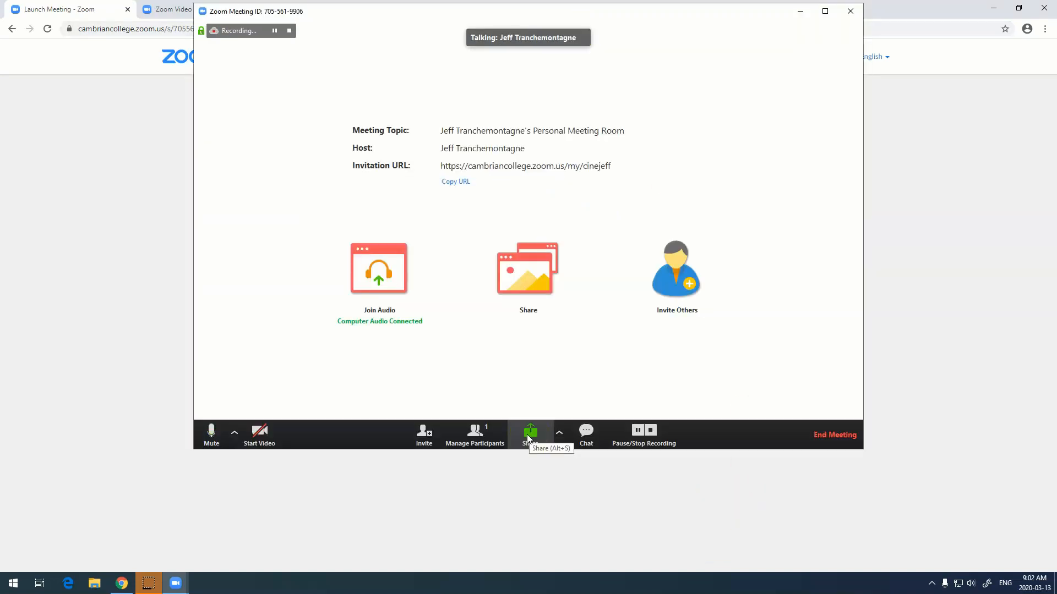
Step: Show the participants list and mute everyone in the meeting
click(474, 435)
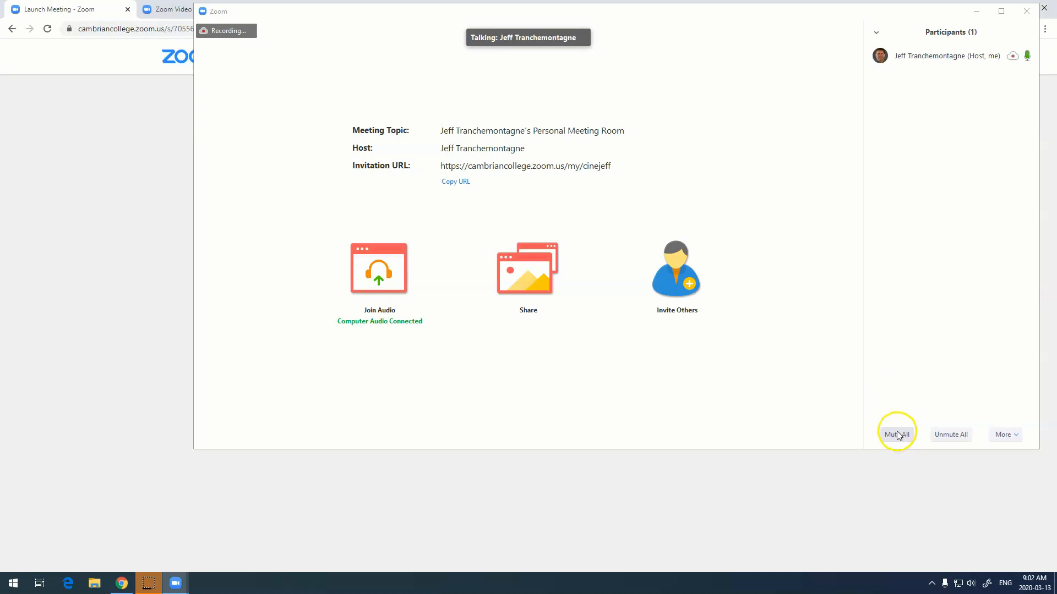
click(896, 435)
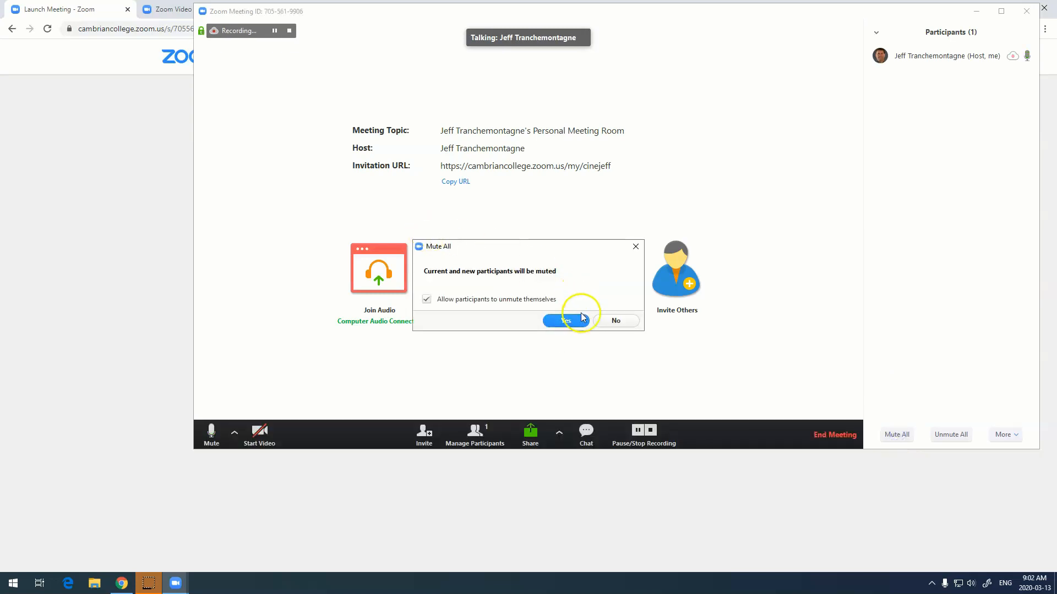
click(564, 320)
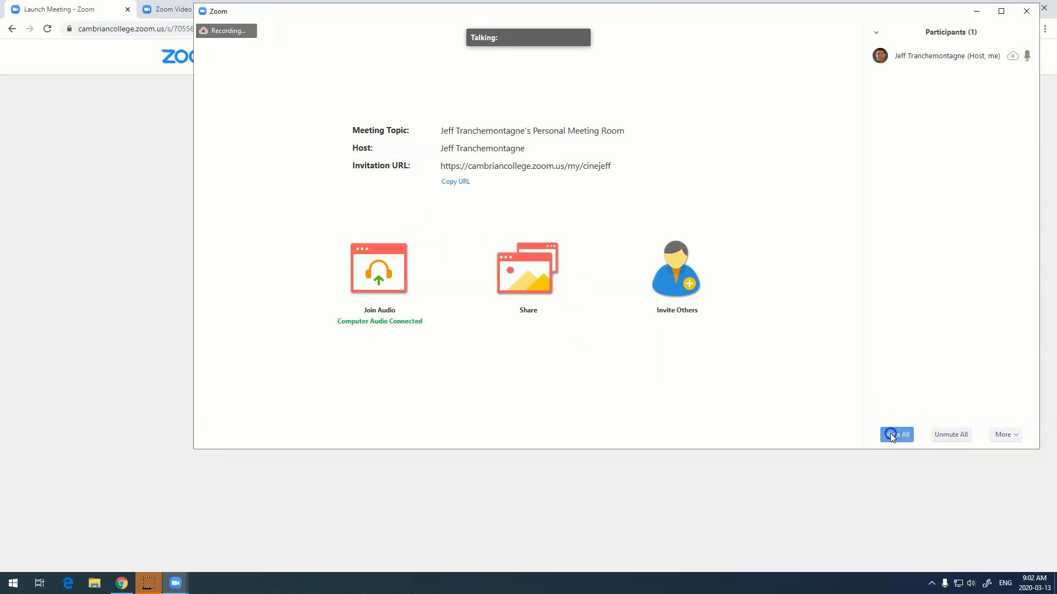
Step: Mute all again, keeping 'Allow participants to unmute themselves' checked
click(896, 435)
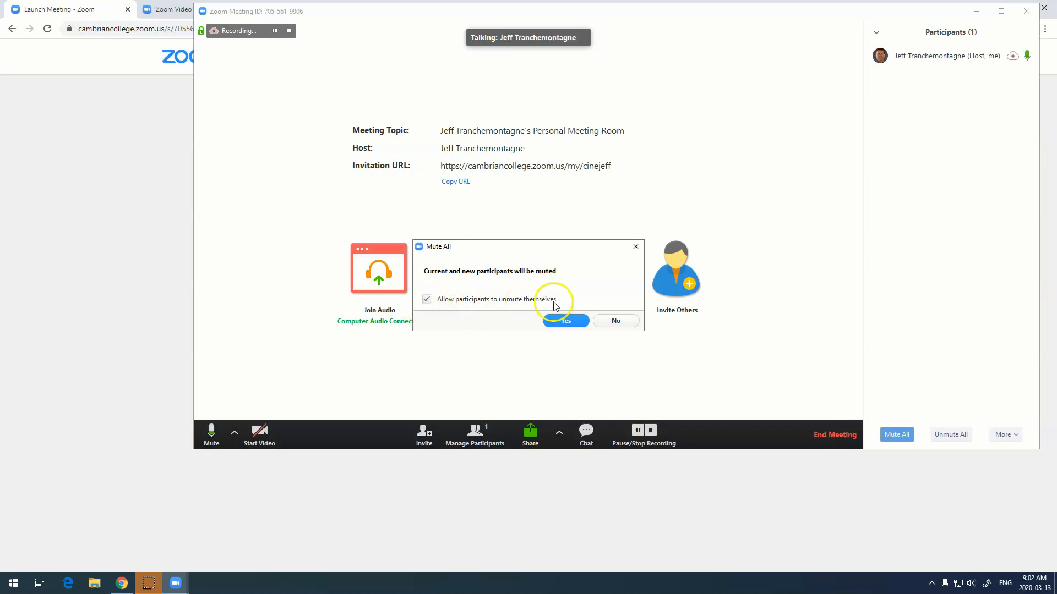
mouse_move(491, 307)
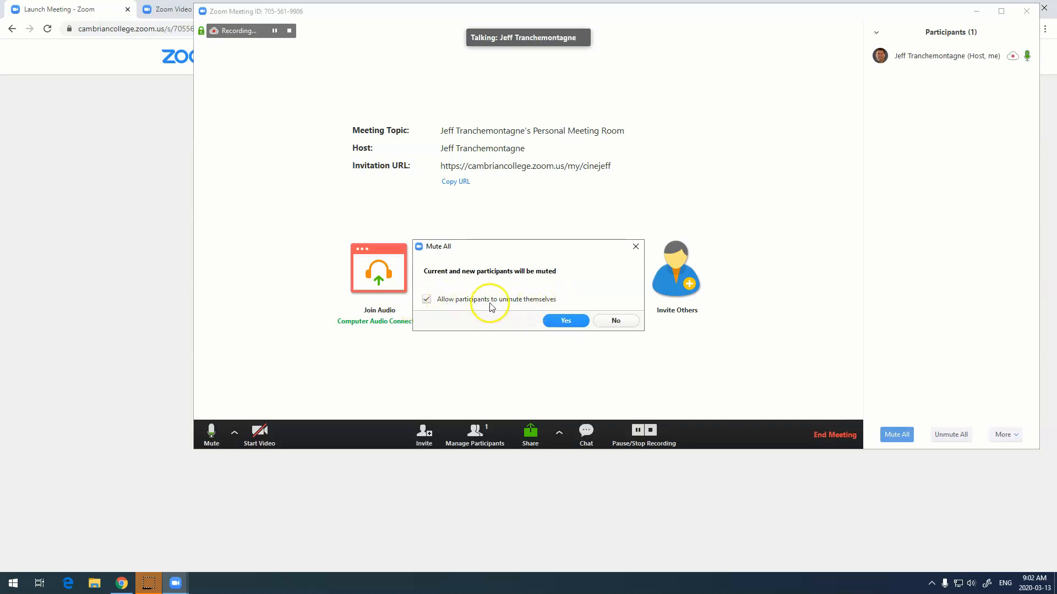
click(424, 299)
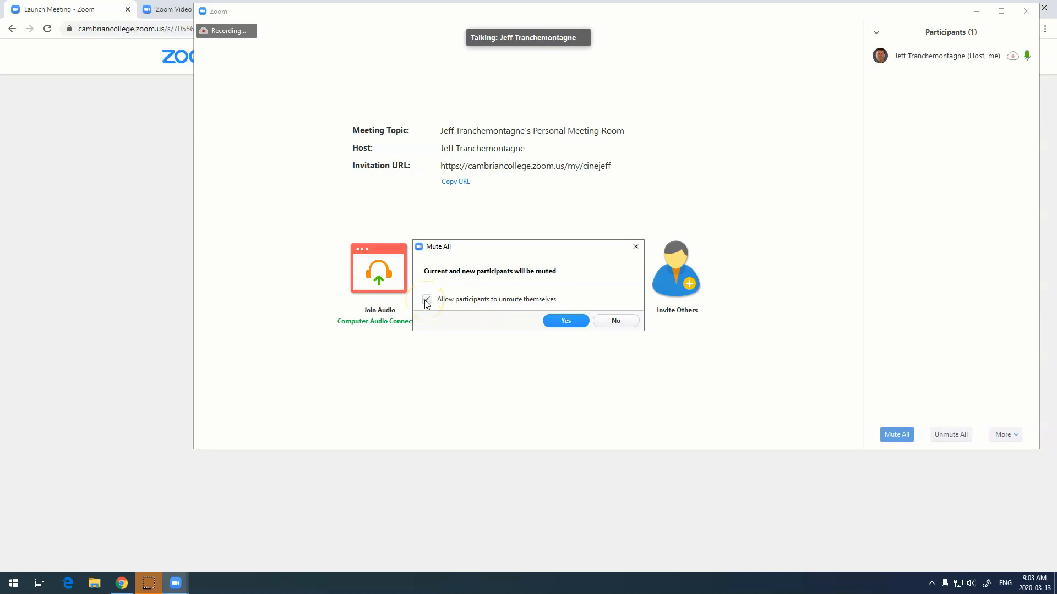
click(426, 299)
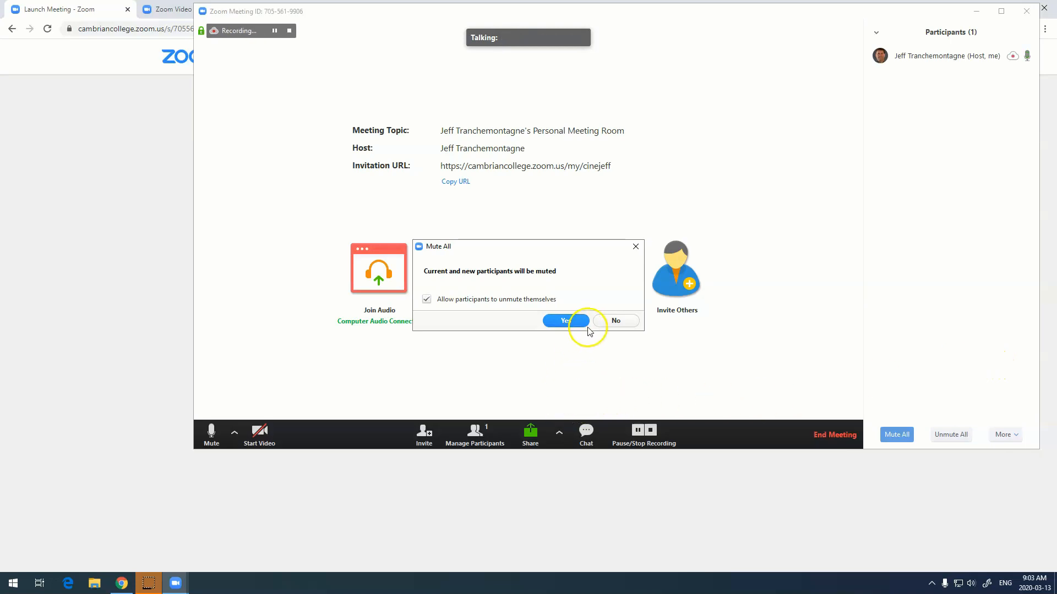
click(565, 320)
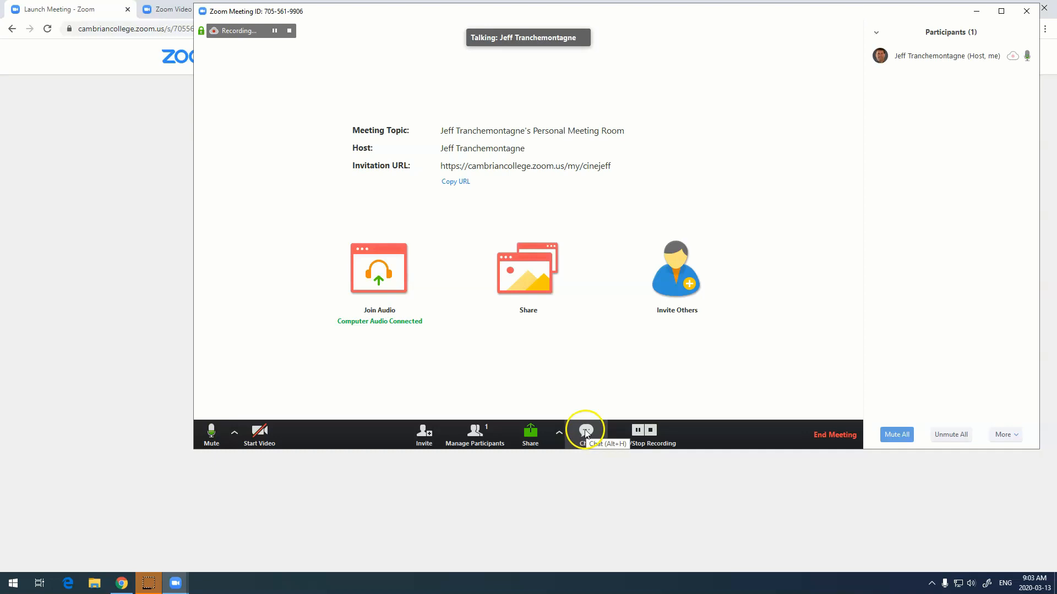
Step: Bring up the meeting's group chat panel addressed to Everyone
click(584, 431)
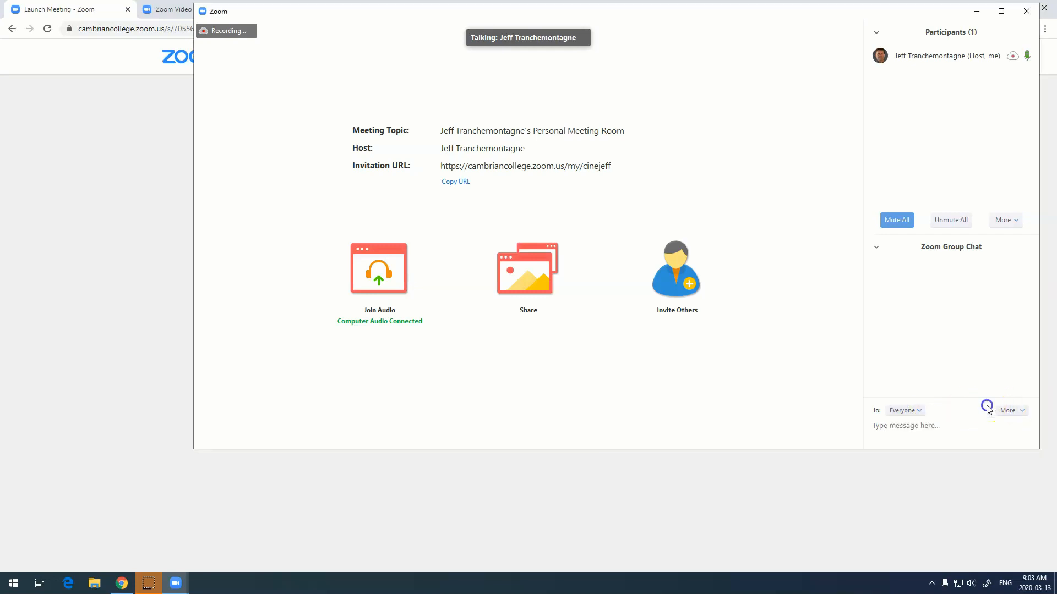
mouse_move(958, 364)
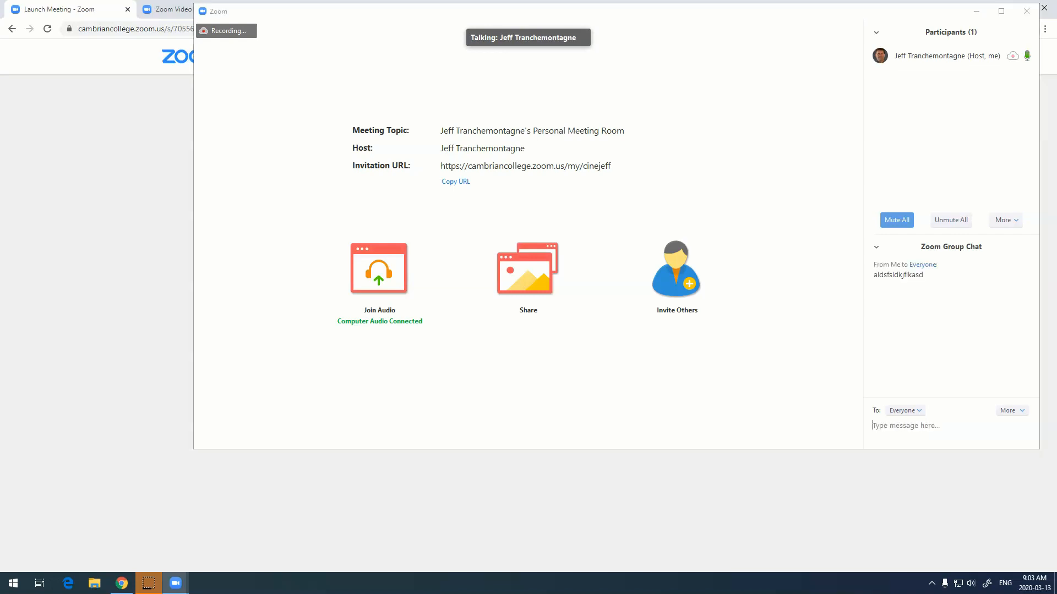
mouse_move(1041, 425)
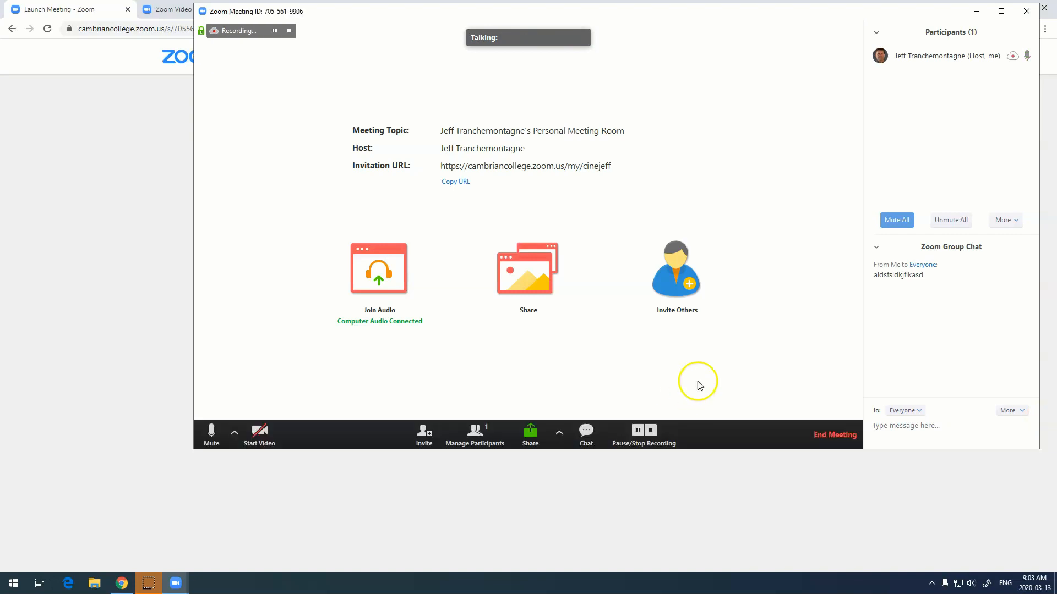
Step: Stop the cloud recording and confirm Yes in the stop dialog
click(642, 434)
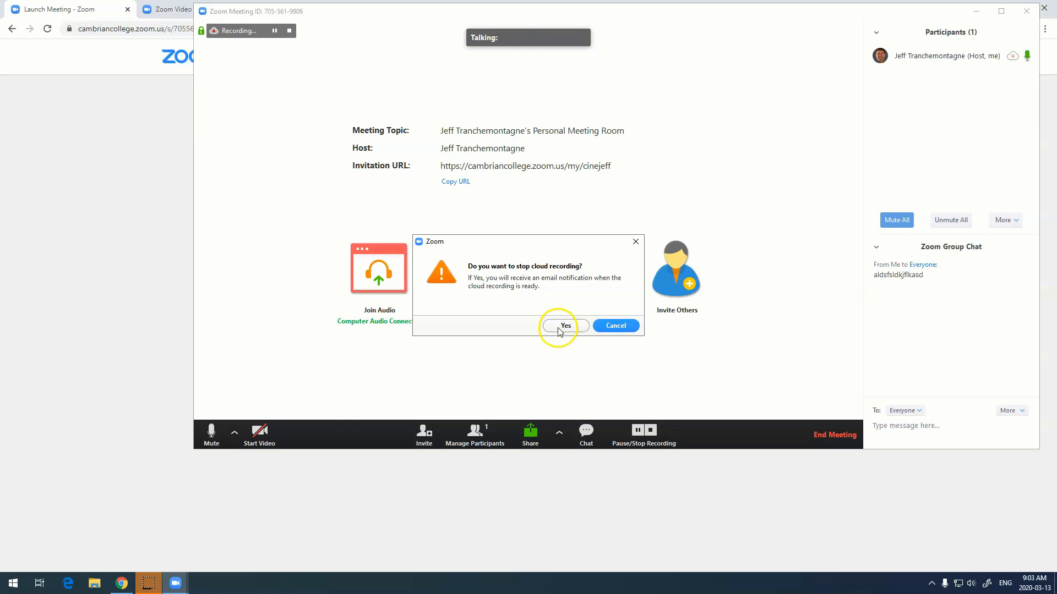
click(564, 326)
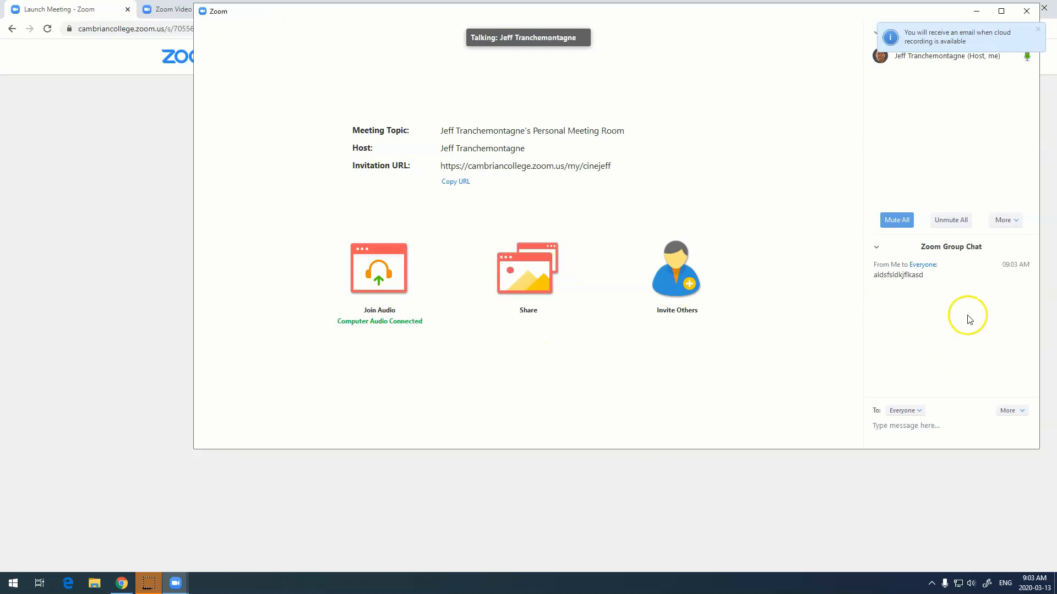
mouse_move(917, 39)
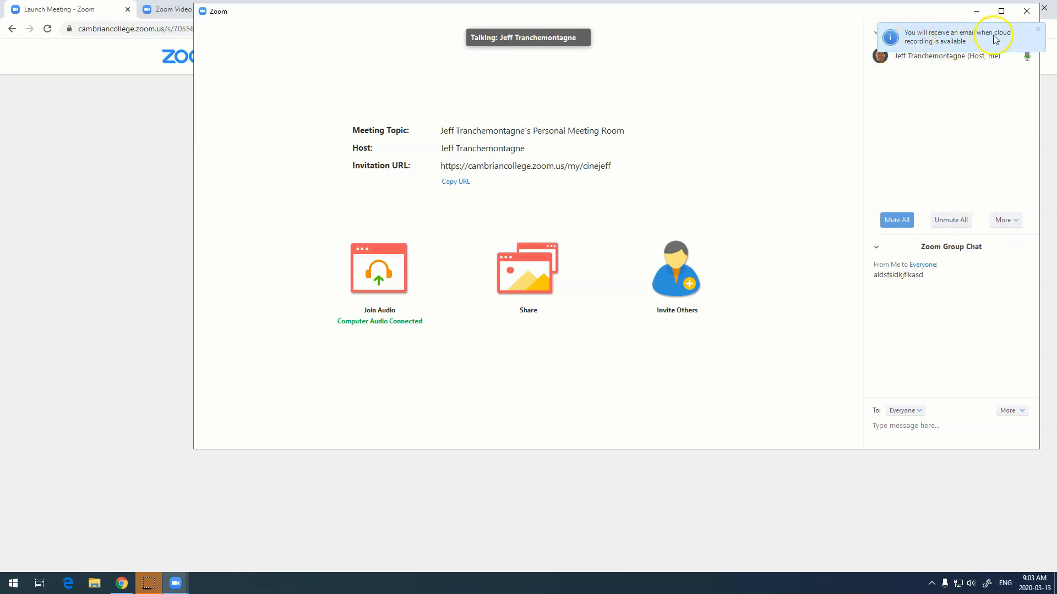
mouse_move(740, 166)
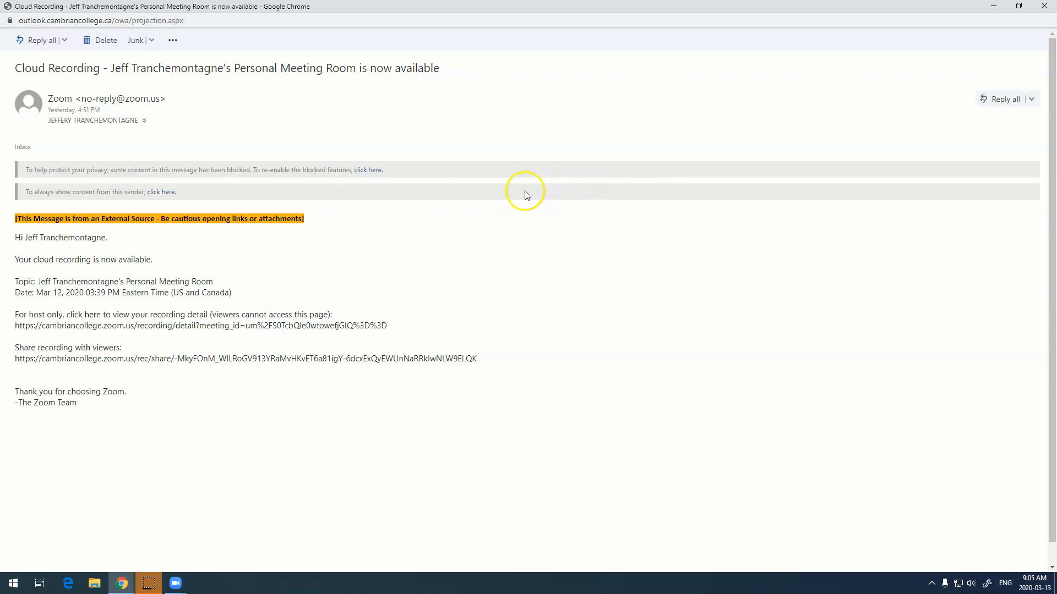
mouse_move(145, 268)
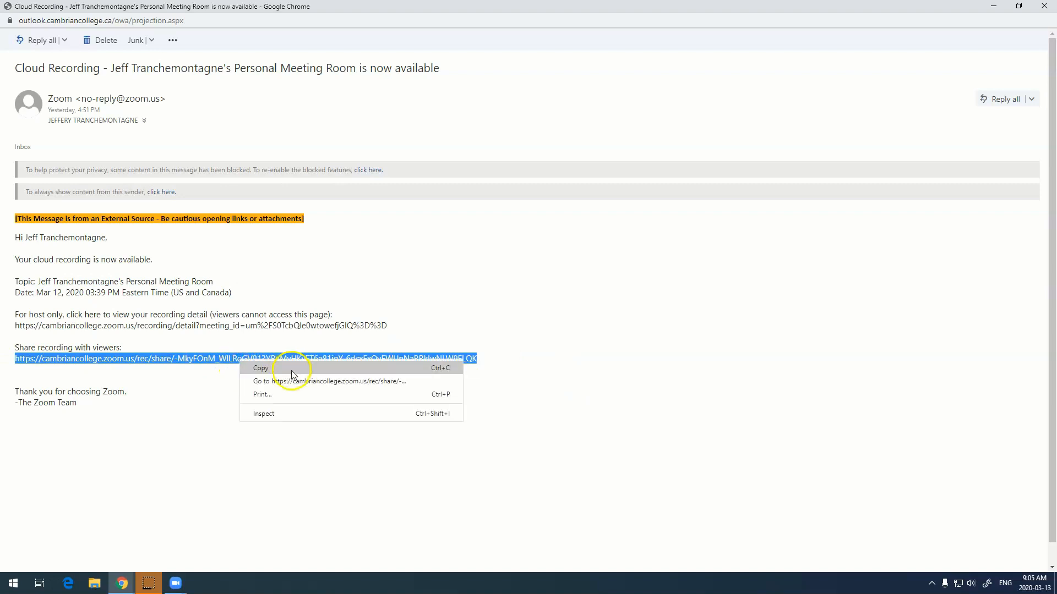
Step: Select and copy the 'Share recording with viewers' link from the Cloud Recording email
click(260, 367)
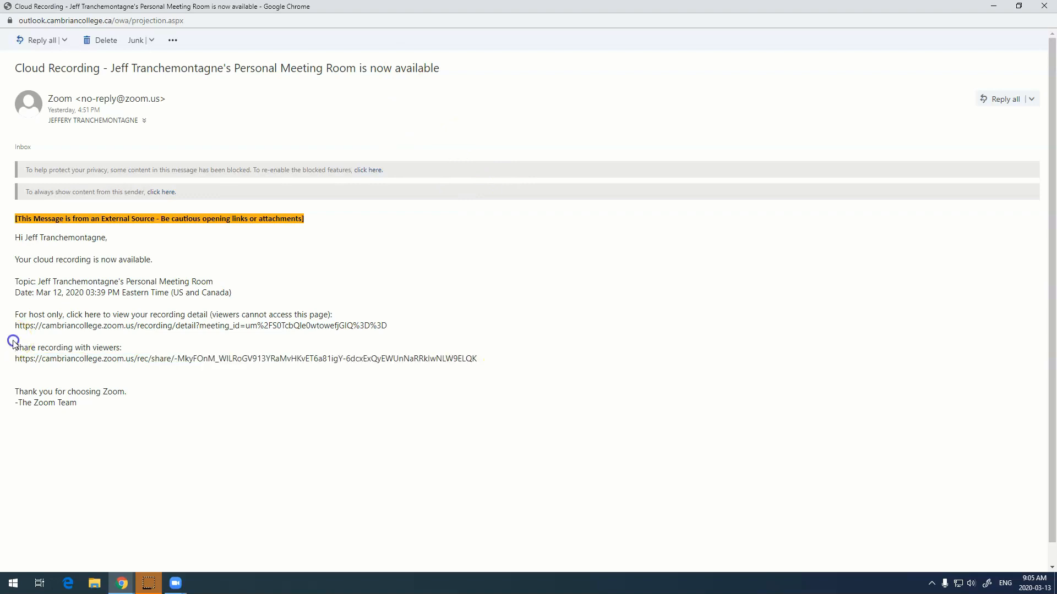
drag(227, 359, 476, 358)
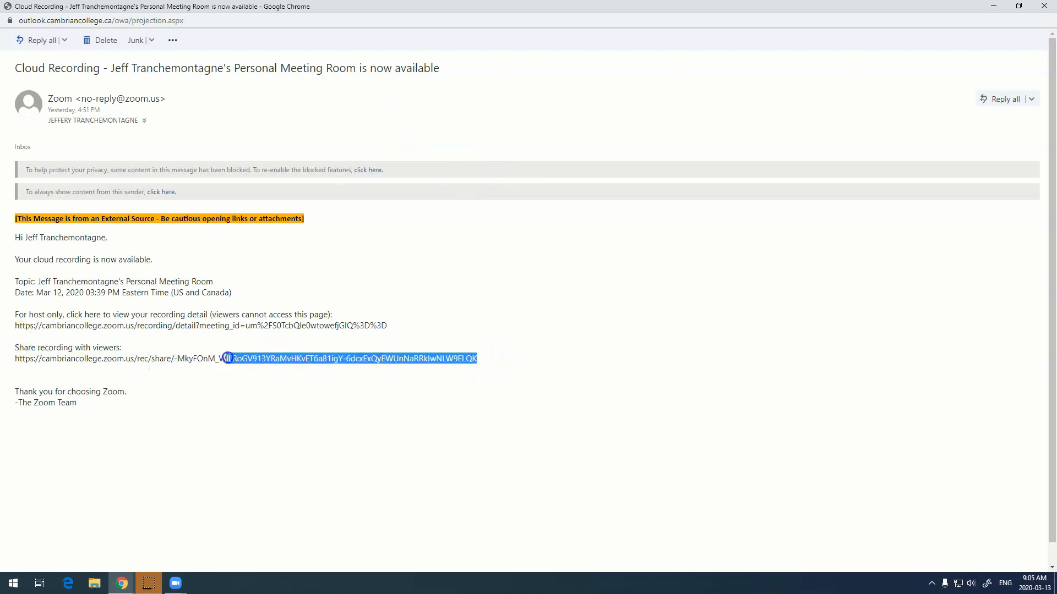